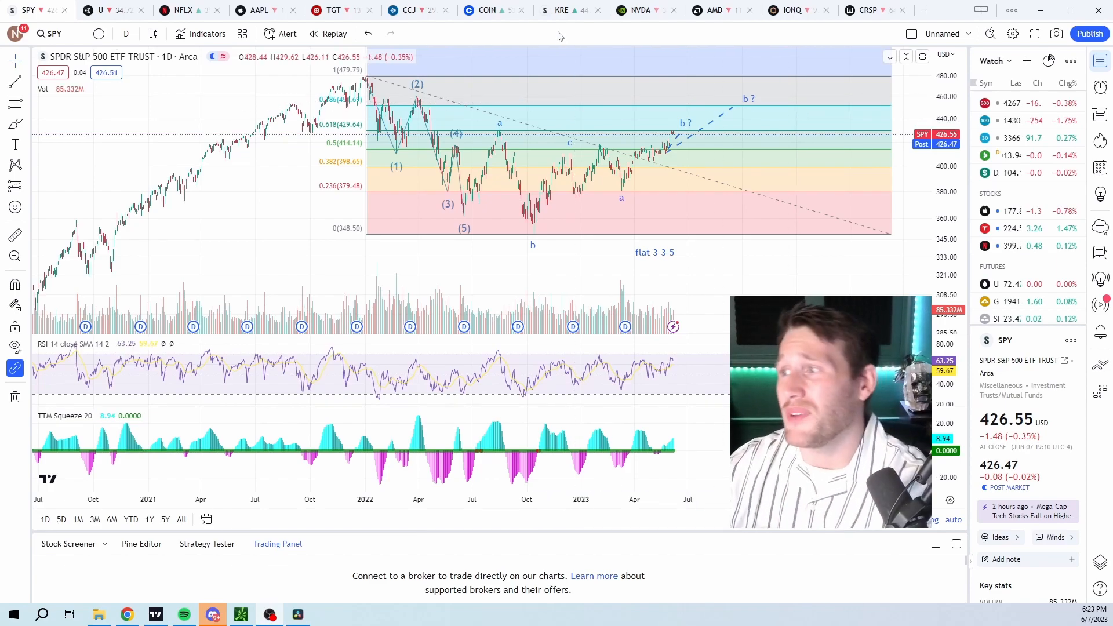
Switch to the KRE regional banking ETF chart and bring up its interval choices
{"action": "left_click", "coordinate": [561, 10]}
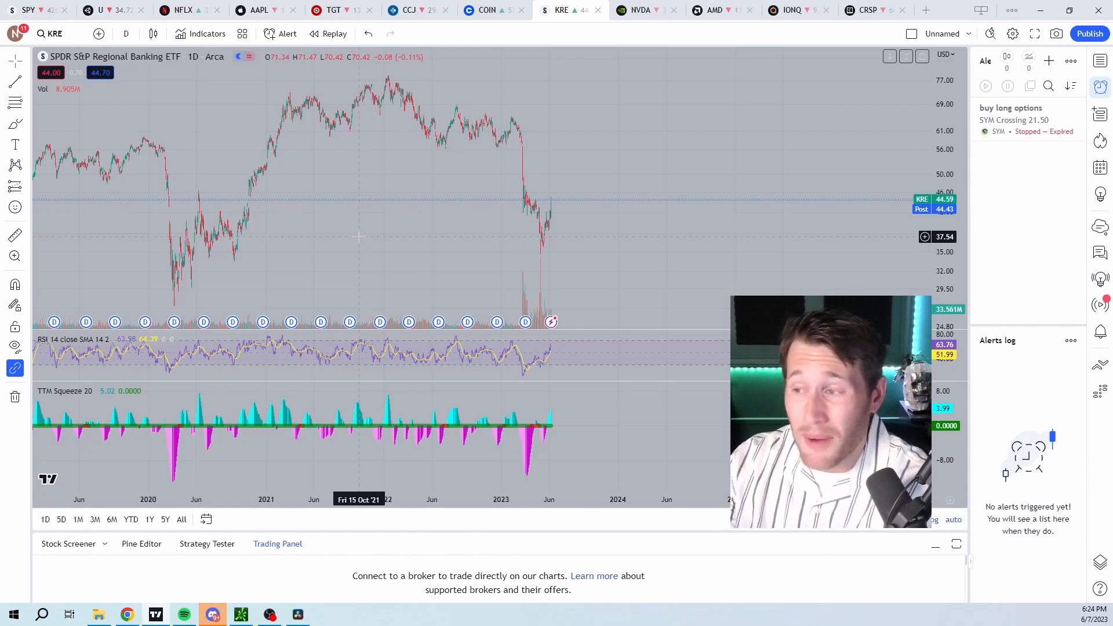
{"action": "mouse_move", "coordinate": [580, 237]}
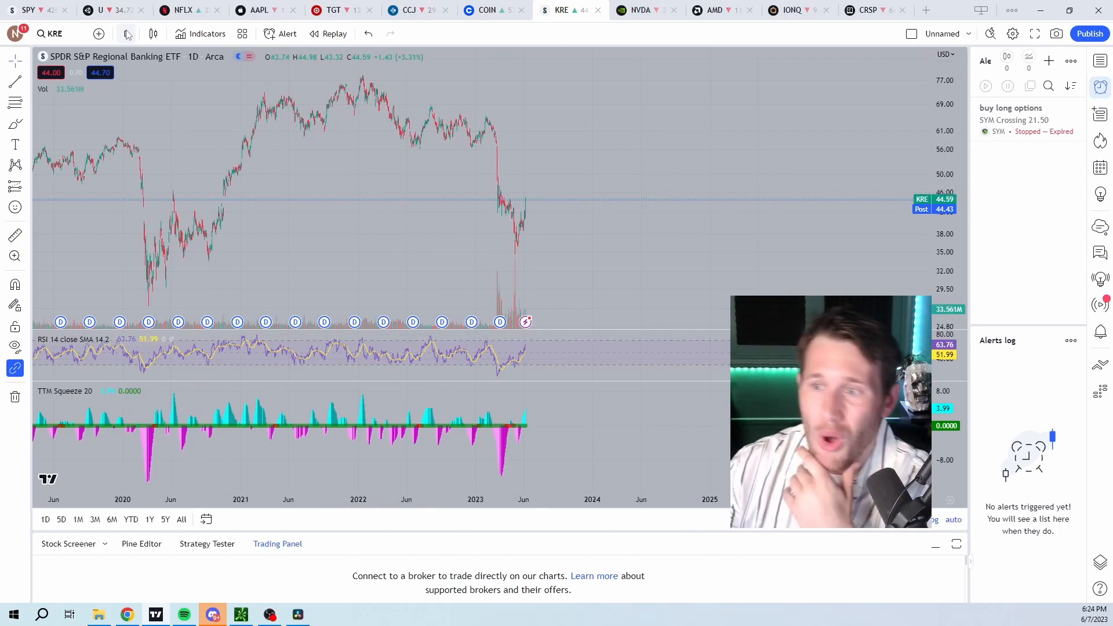
{"action": "left_click", "coordinate": [126, 34]}
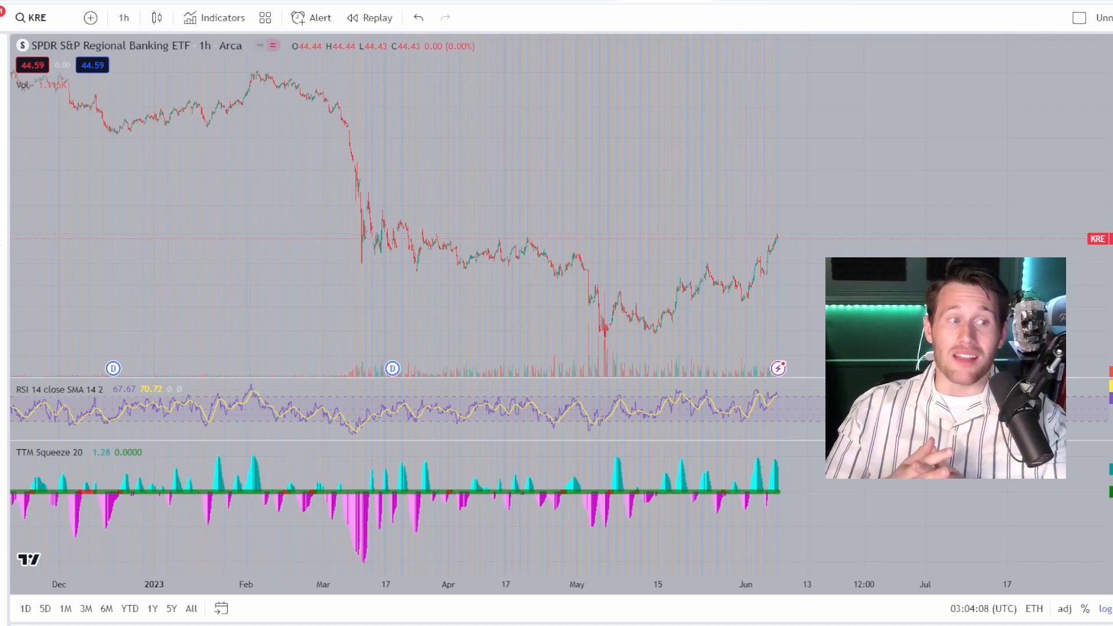
Put the KRE chart back on 1-hour candles through the interval menu
{"action": "left_click", "coordinate": [123, 17]}
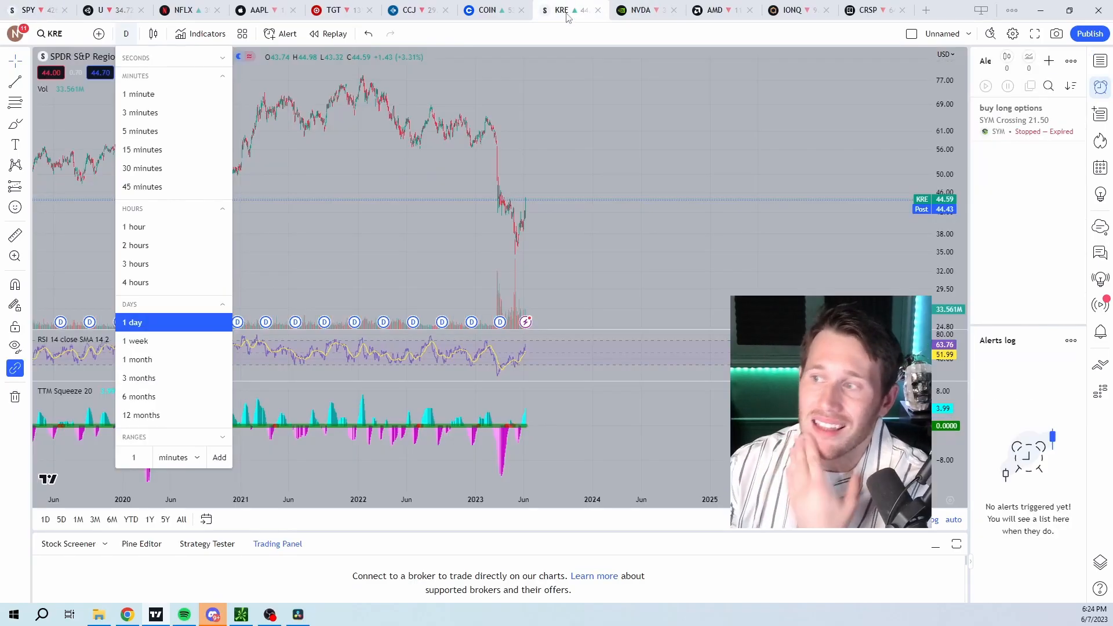
{"action": "left_click", "coordinate": [132, 323]}
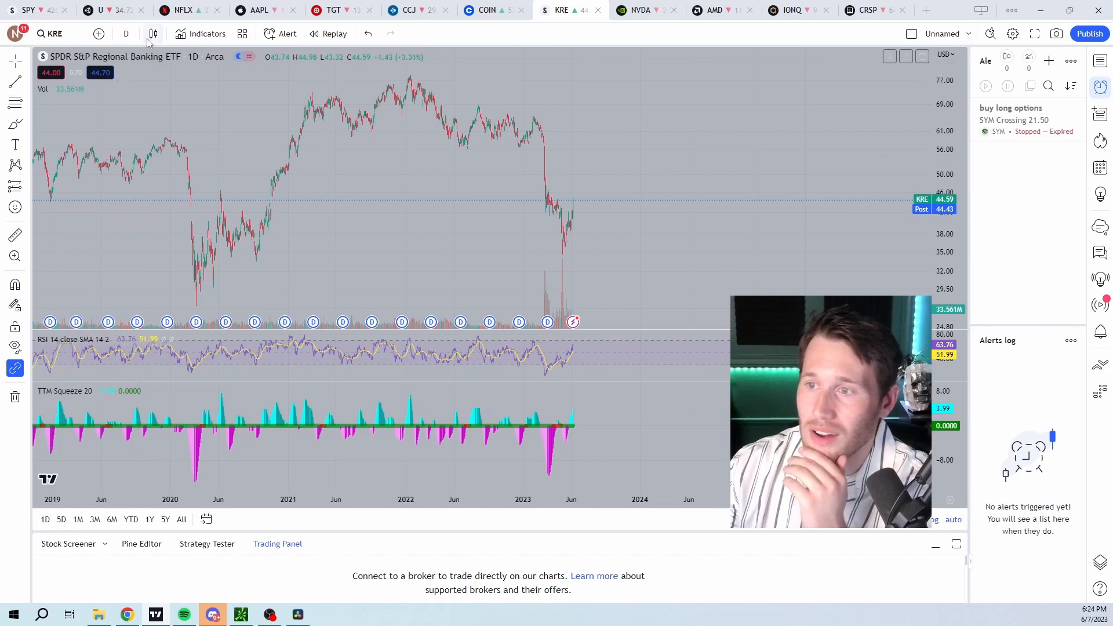
{"action": "left_click", "coordinate": [126, 33]}
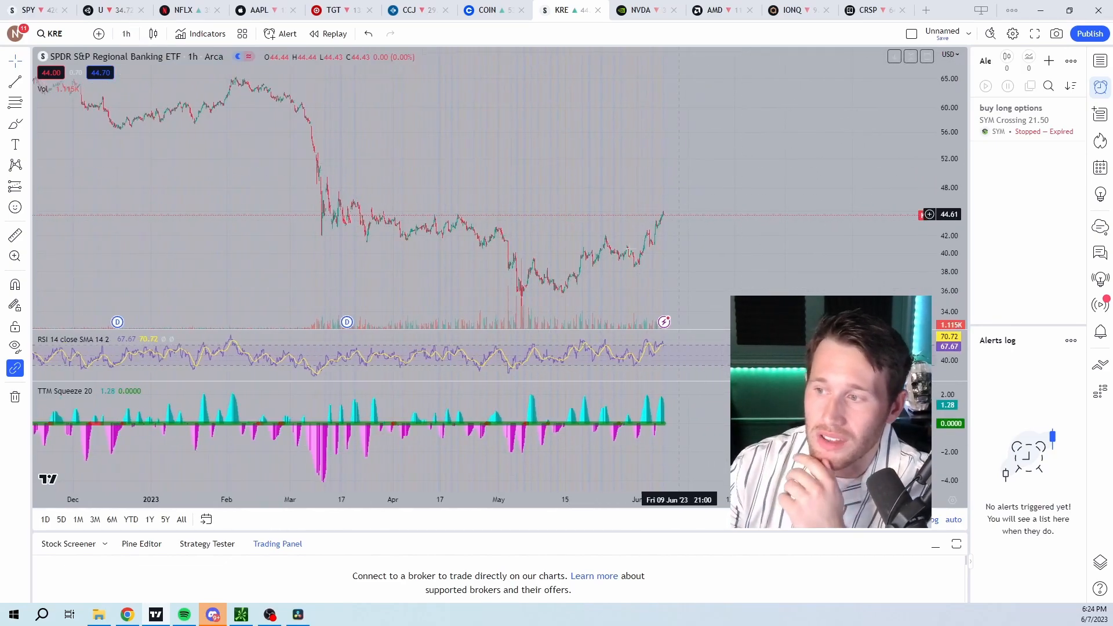
{"action": "mouse_move", "coordinate": [604, 210]}
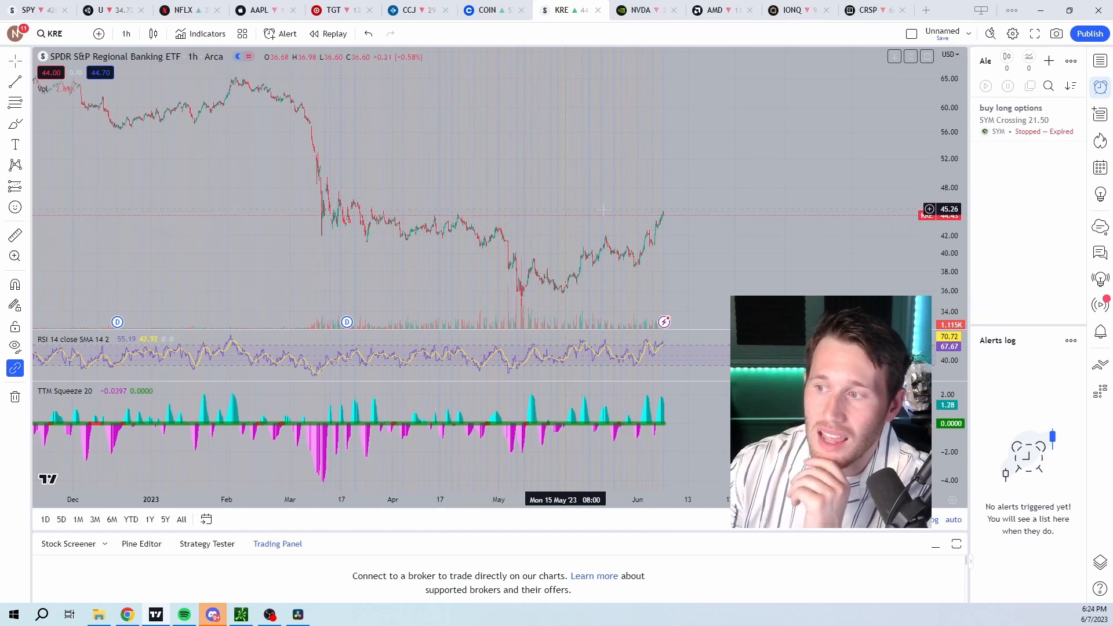
{"action": "mouse_move", "coordinate": [607, 213]}
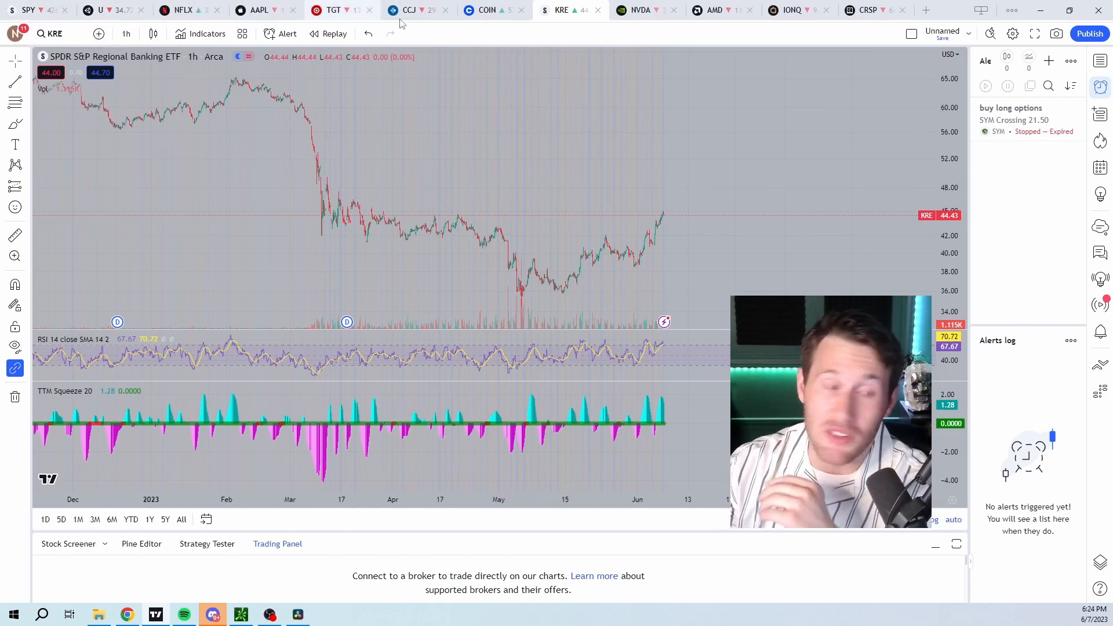
Set NVDA to 30-minute candles, then show the AMD 30-minute Fibonacci chart
{"action": "left_click", "coordinate": [639, 10]}
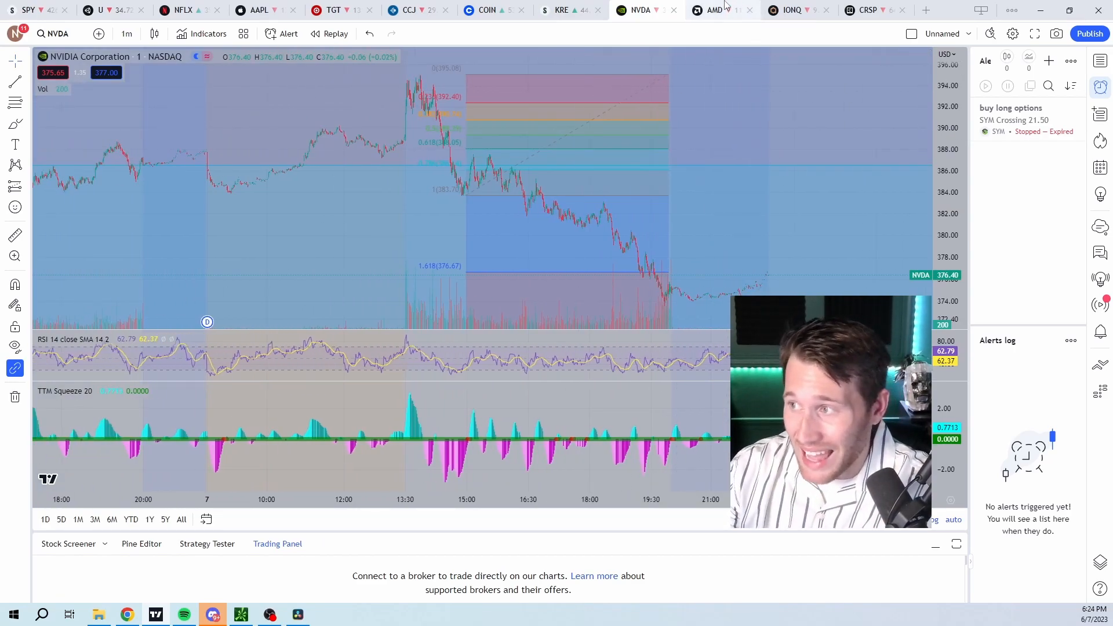
{"action": "left_click", "coordinate": [712, 9]}
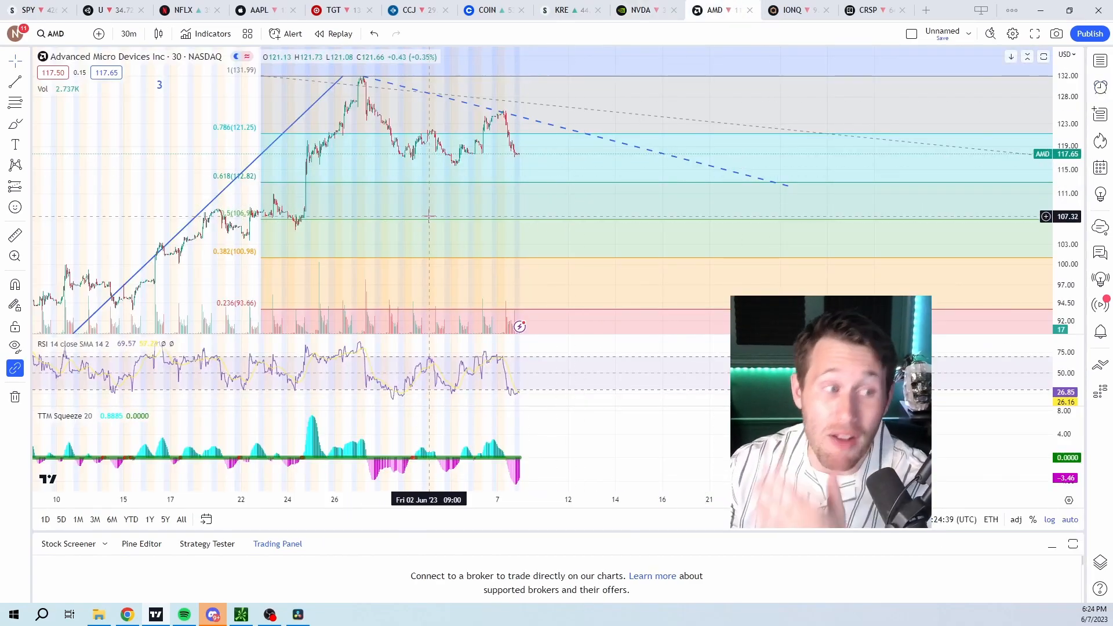
{"action": "left_click", "coordinate": [636, 10]}
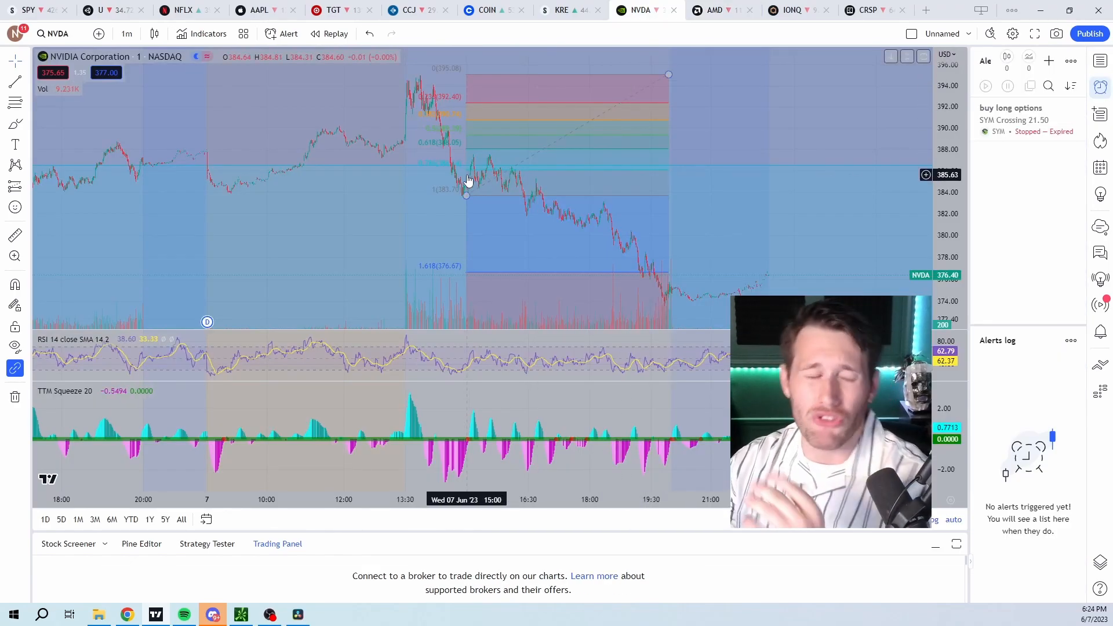
{"action": "left_click", "coordinate": [126, 34]}
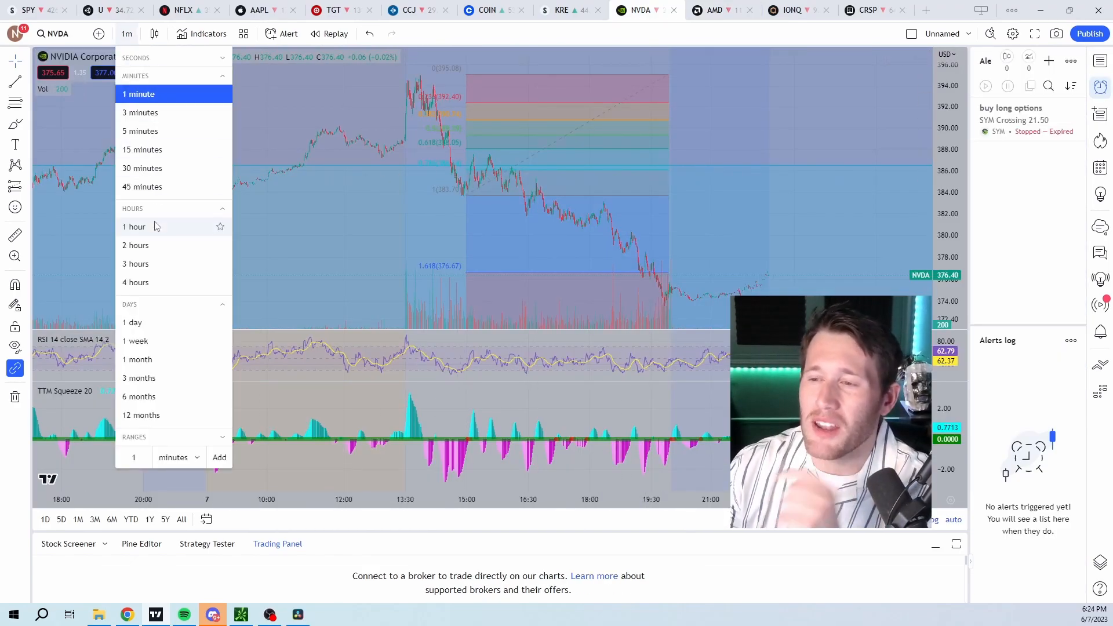
{"action": "left_click", "coordinate": [142, 168]}
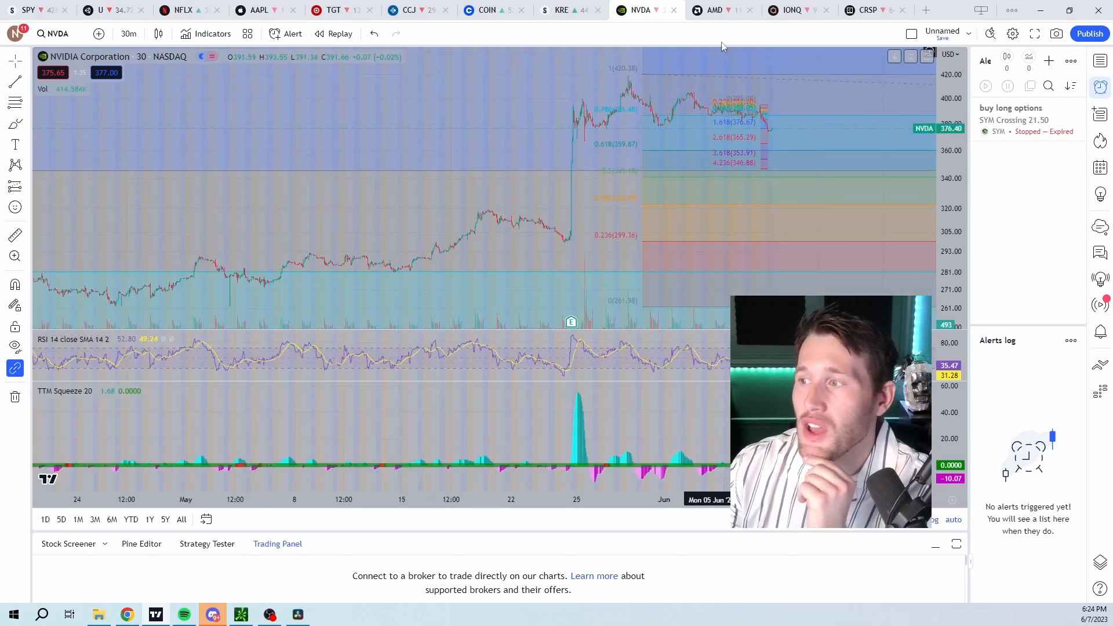
{"action": "left_click", "coordinate": [713, 9]}
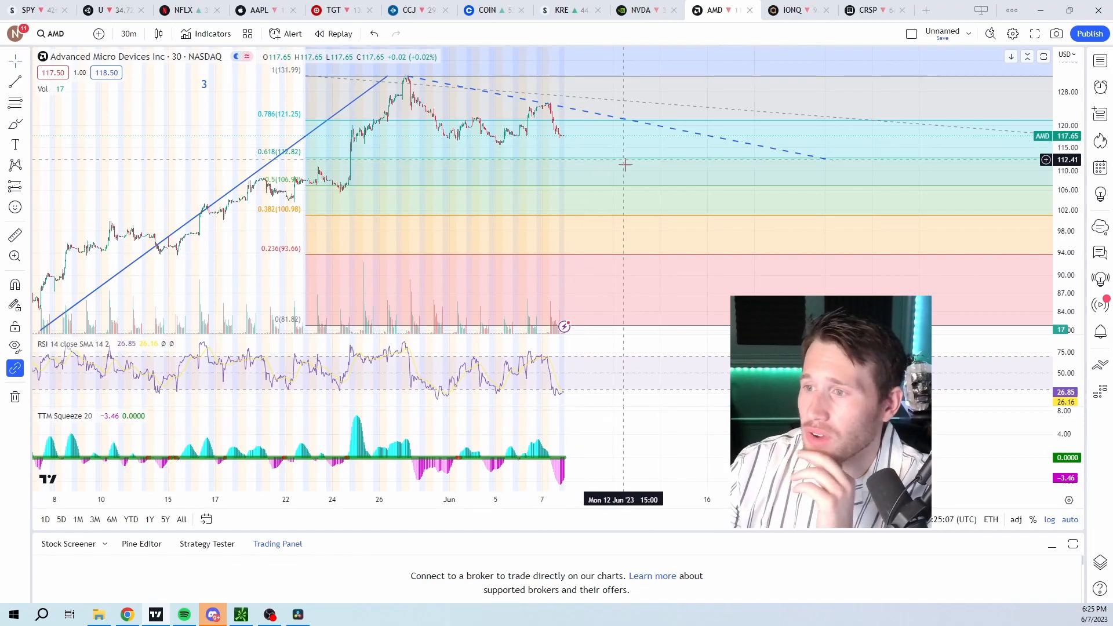
{"action": "mouse_move", "coordinate": [638, 161]}
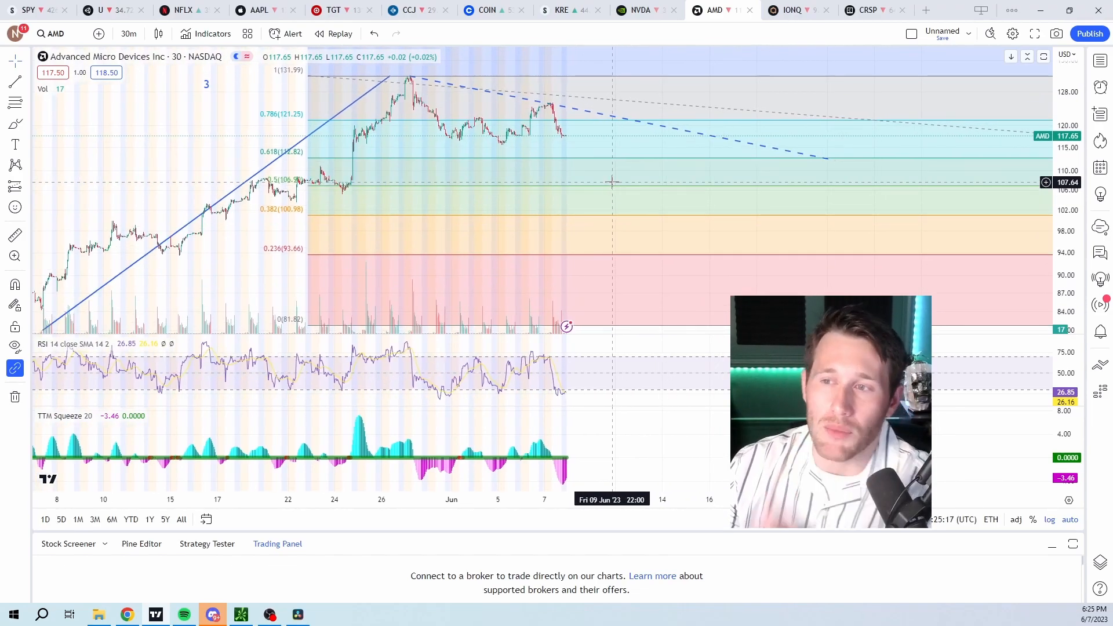
Show the SPY daily chart with its Elliott wave labels and Fibonacci levels
{"action": "left_click", "coordinate": [29, 10]}
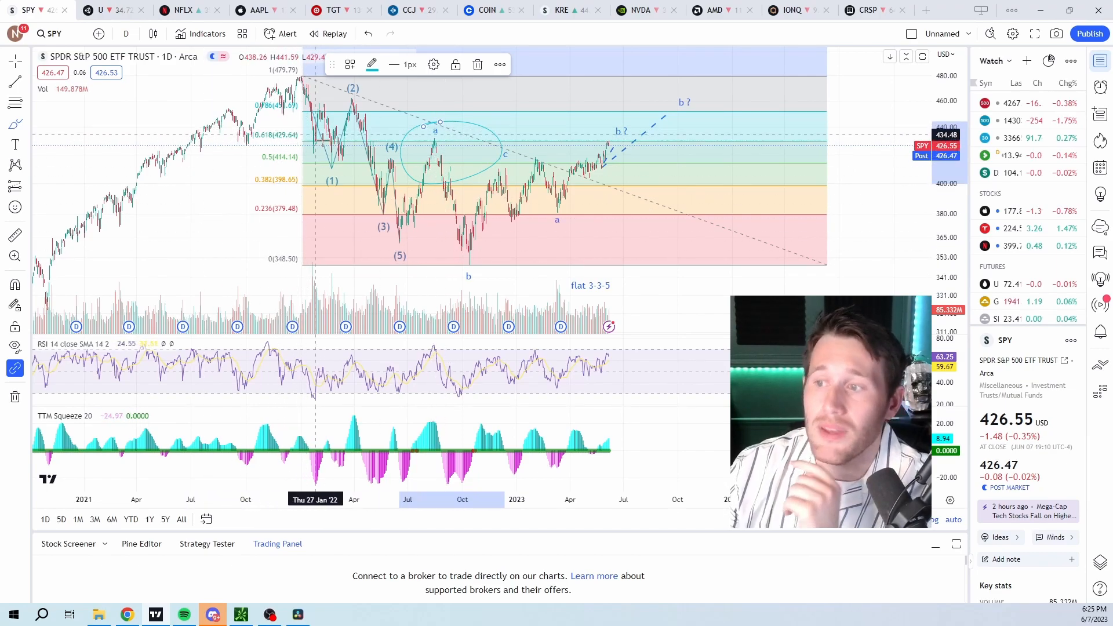
{"action": "mouse_move", "coordinate": [290, 165]}
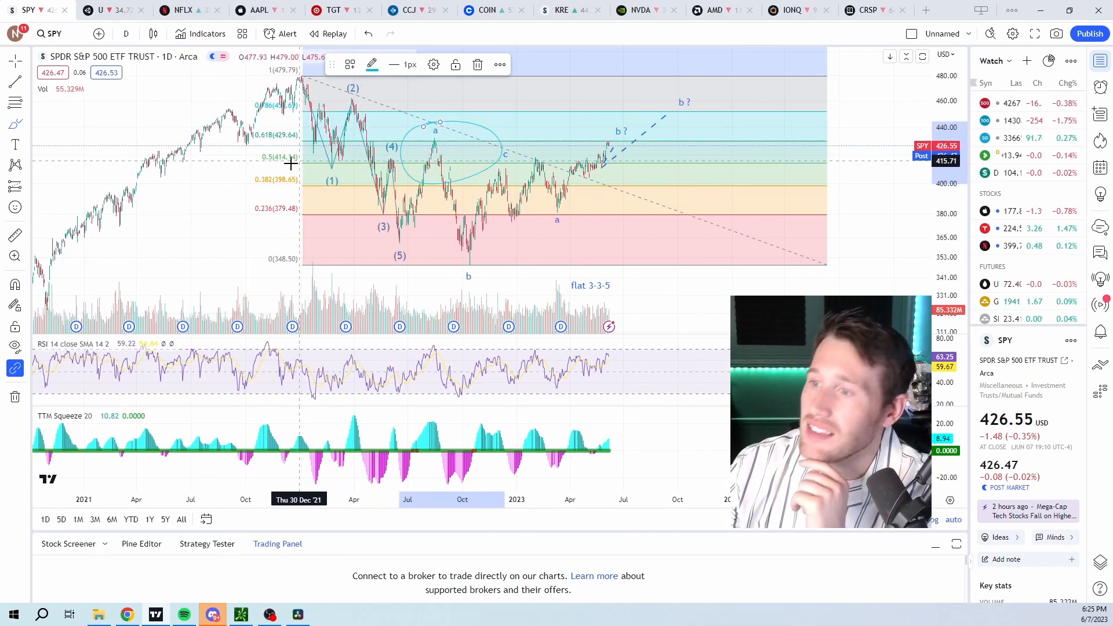
{"action": "mouse_move", "coordinate": [272, 199]}
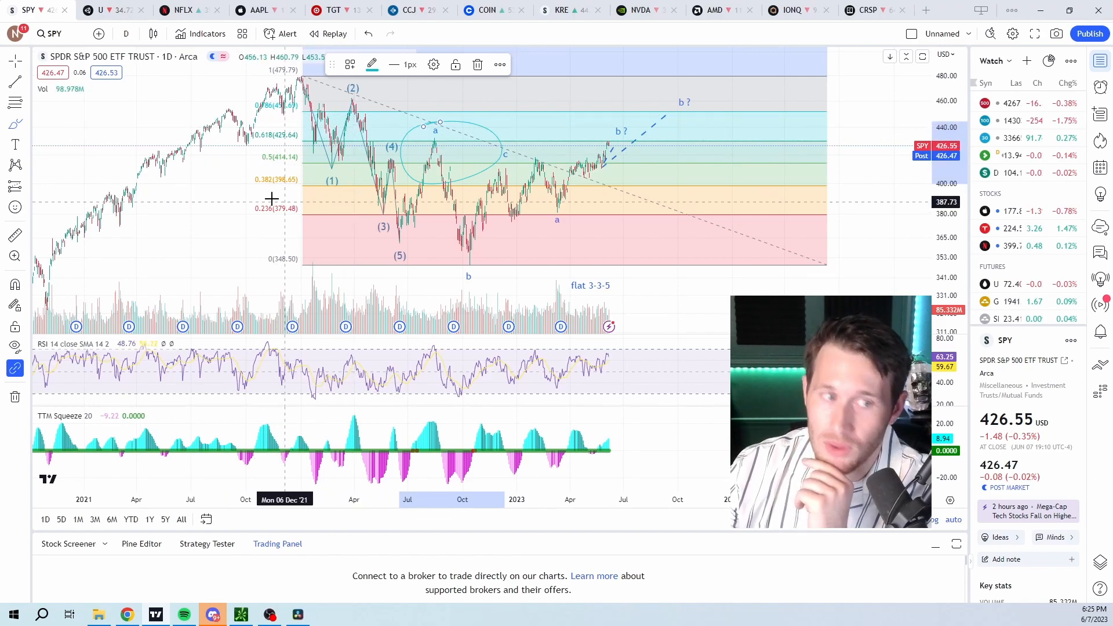
{"action": "mouse_move", "coordinate": [798, 249]}
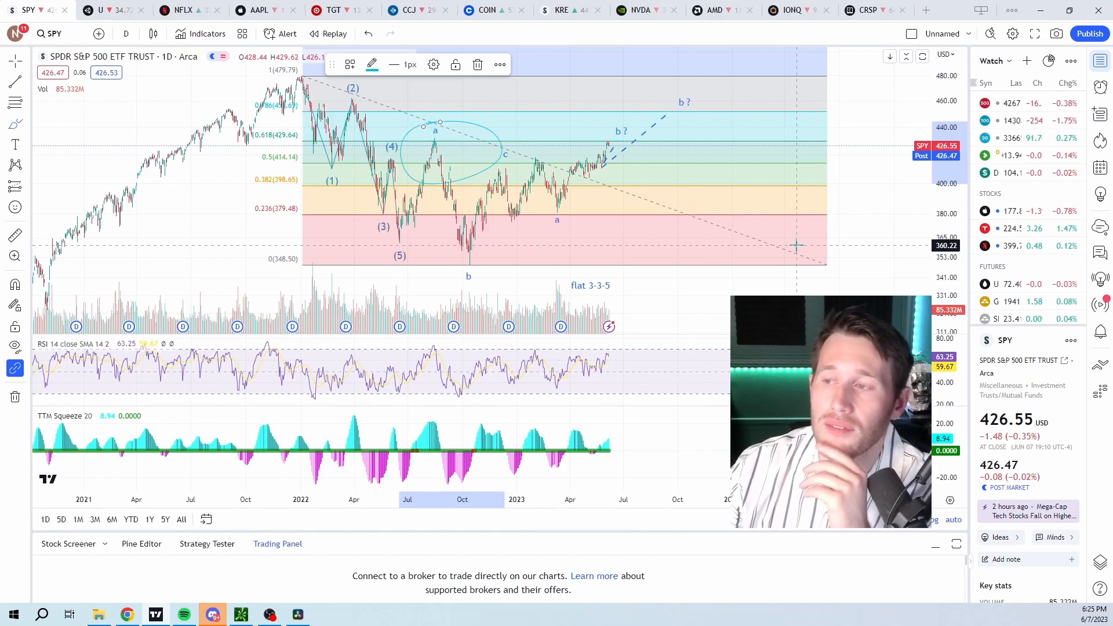
{"action": "mouse_move", "coordinate": [328, 135]}
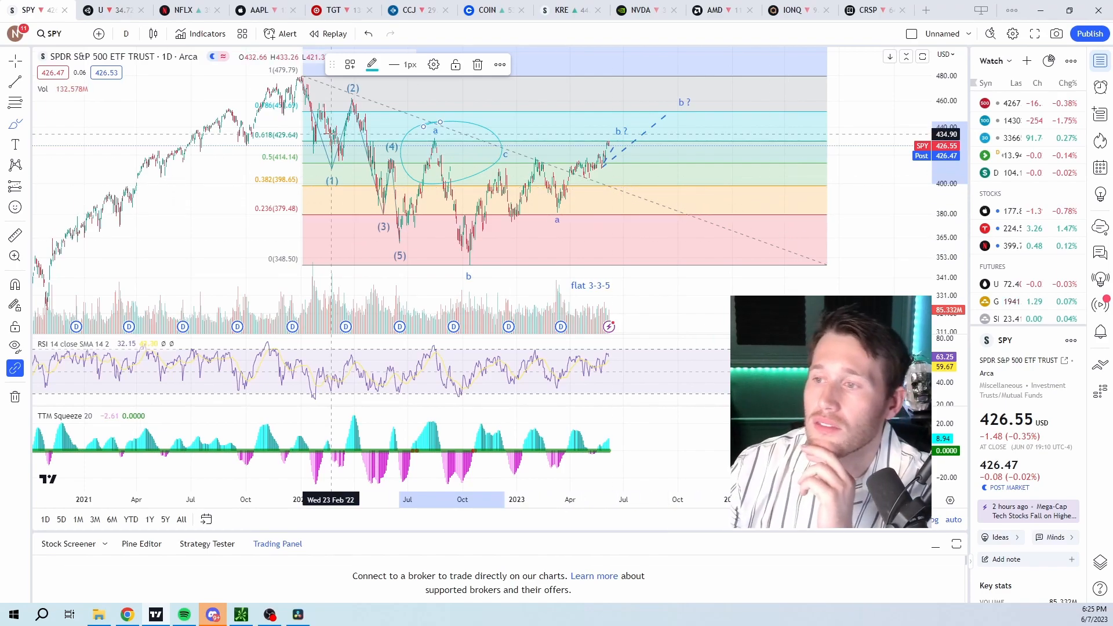
{"action": "mouse_move", "coordinate": [584, 230]}
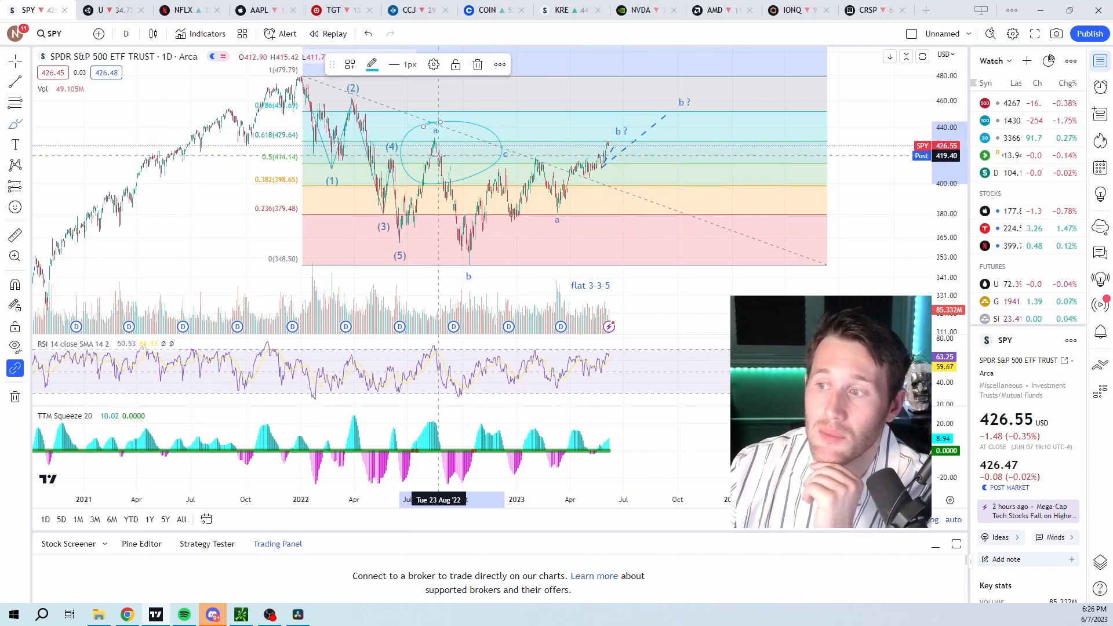
{"action": "mouse_move", "coordinate": [685, 328]}
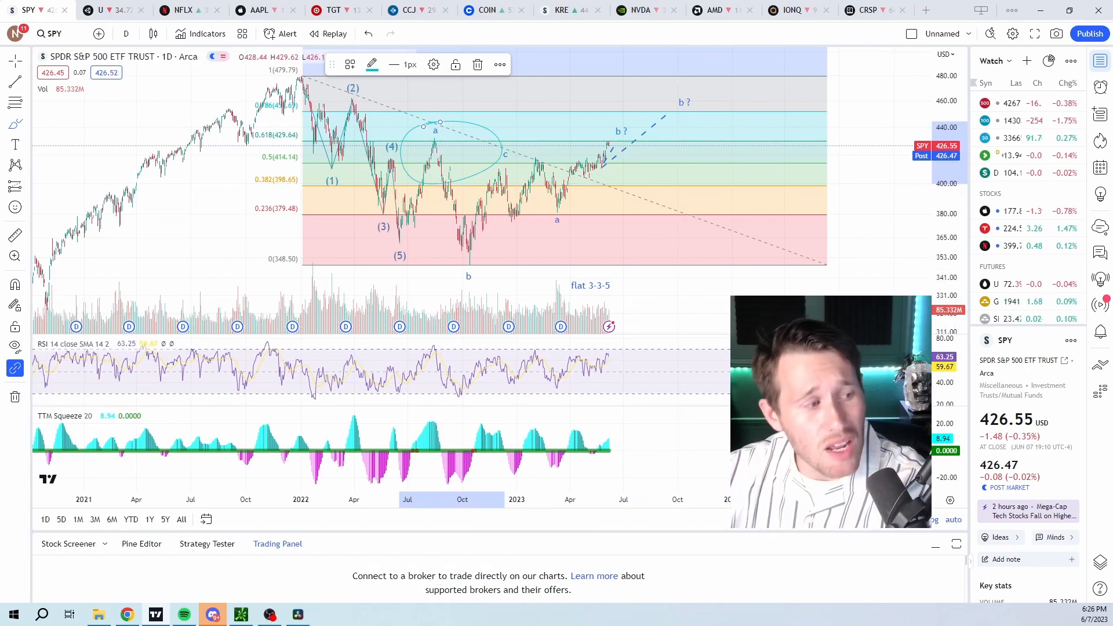
Switch to the NVDA 30-minute chart with its Fibonacci retracement levels
{"action": "left_click", "coordinate": [636, 10]}
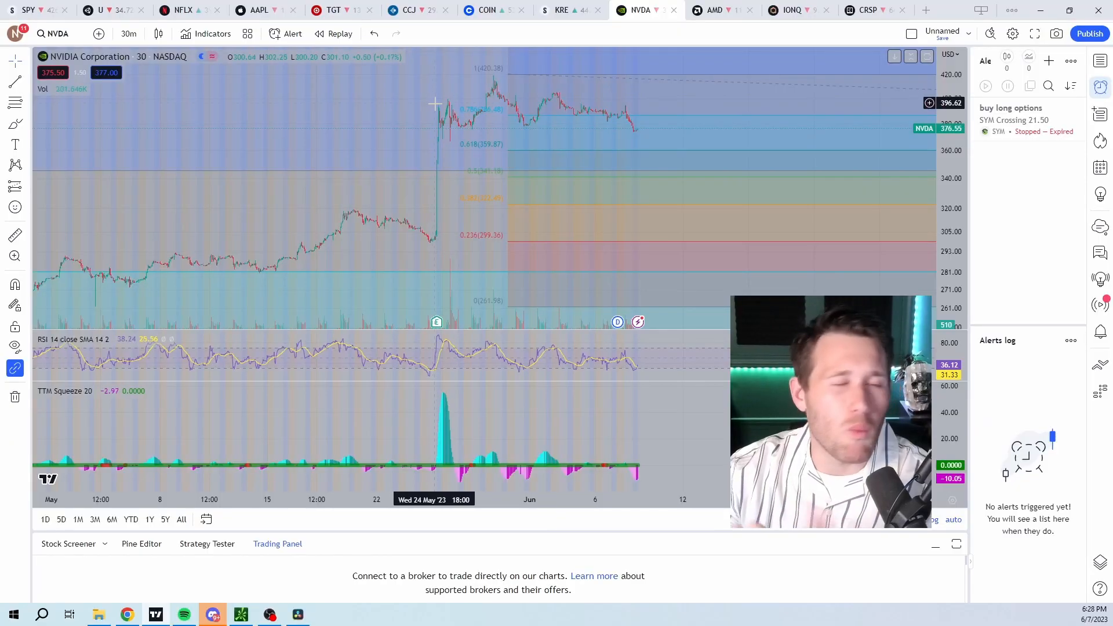
{"action": "mouse_move", "coordinate": [438, 117]}
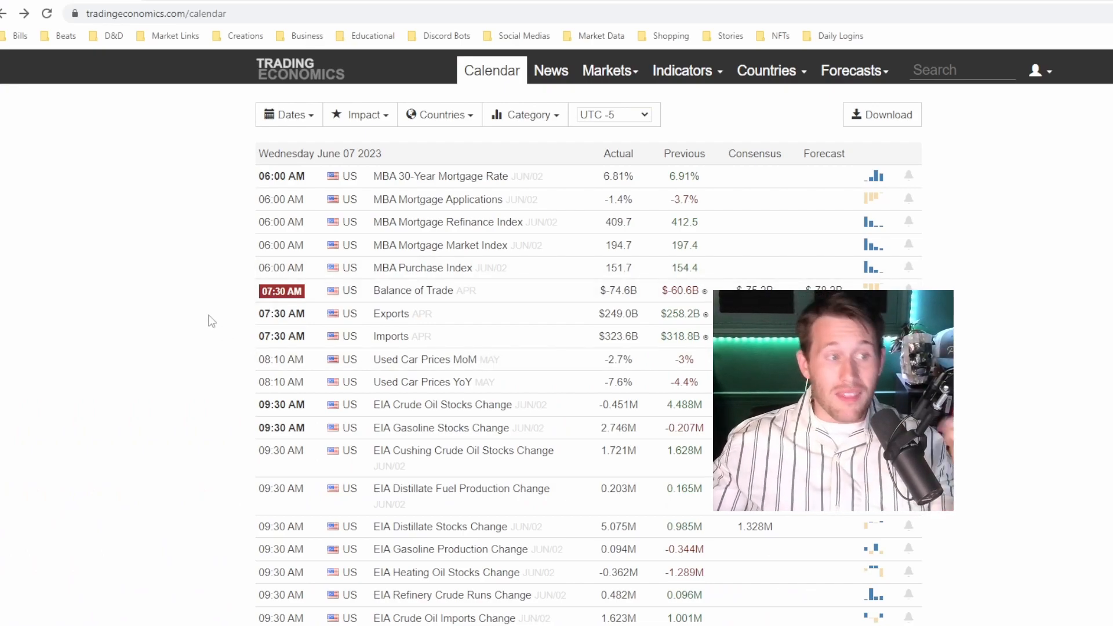
Scroll the economic calendar down to the June 12–13 inflation and CPI releases
{"action": "scroll", "scroll_direction": "down", "scroll_amount": 3}
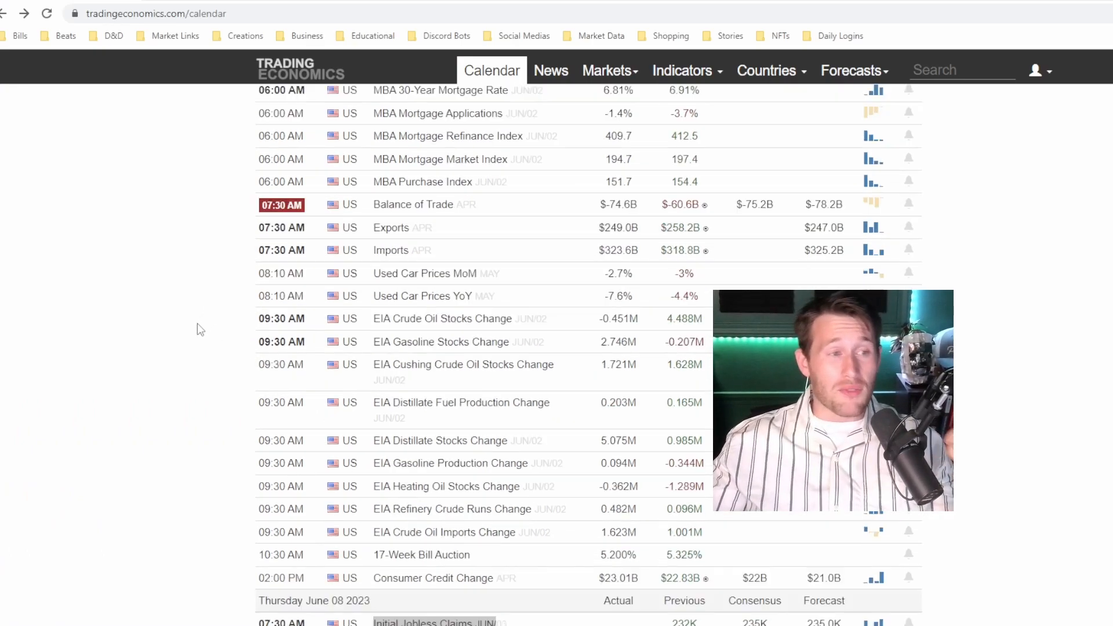
{"action": "scroll", "scroll_direction": "down", "scroll_amount": 3}
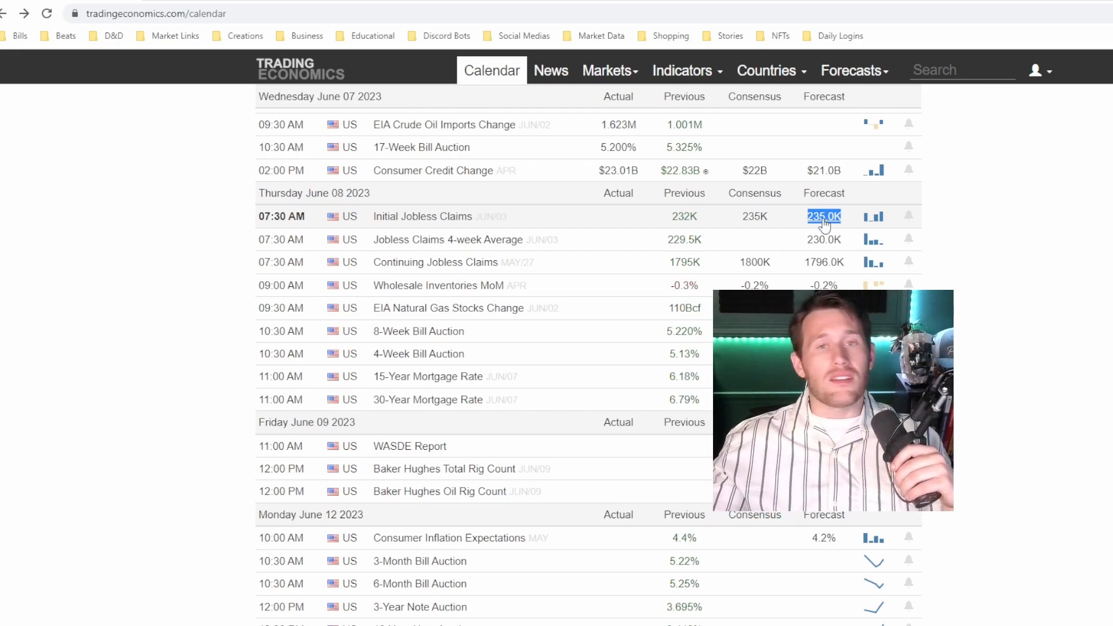
{"action": "mouse_move", "coordinate": [709, 242]}
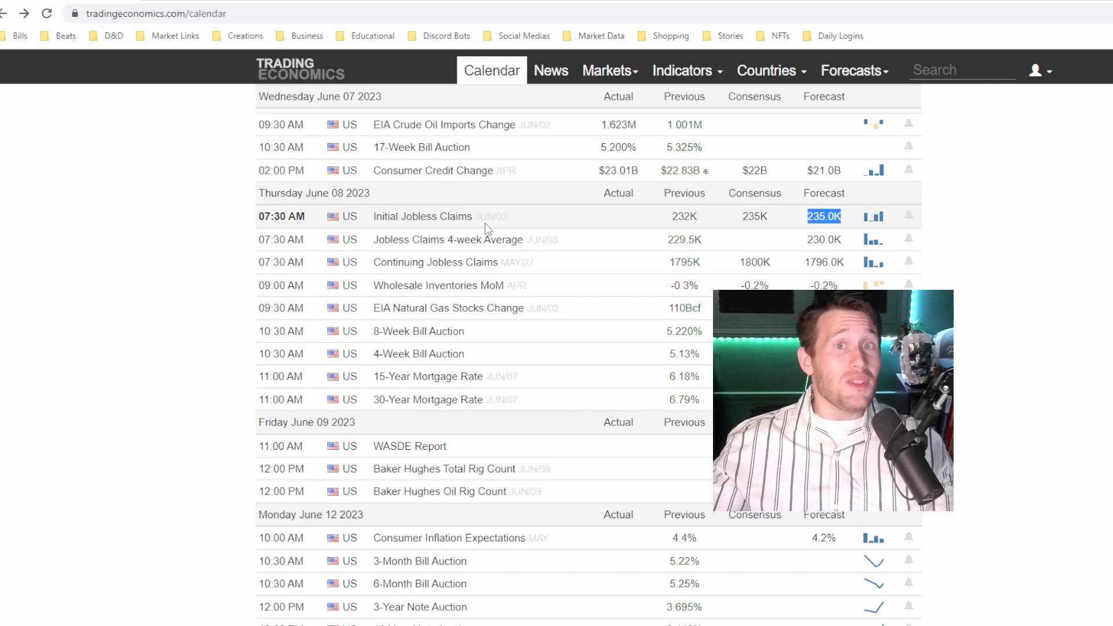
{"action": "scroll", "scroll_direction": "down", "scroll_amount": 3}
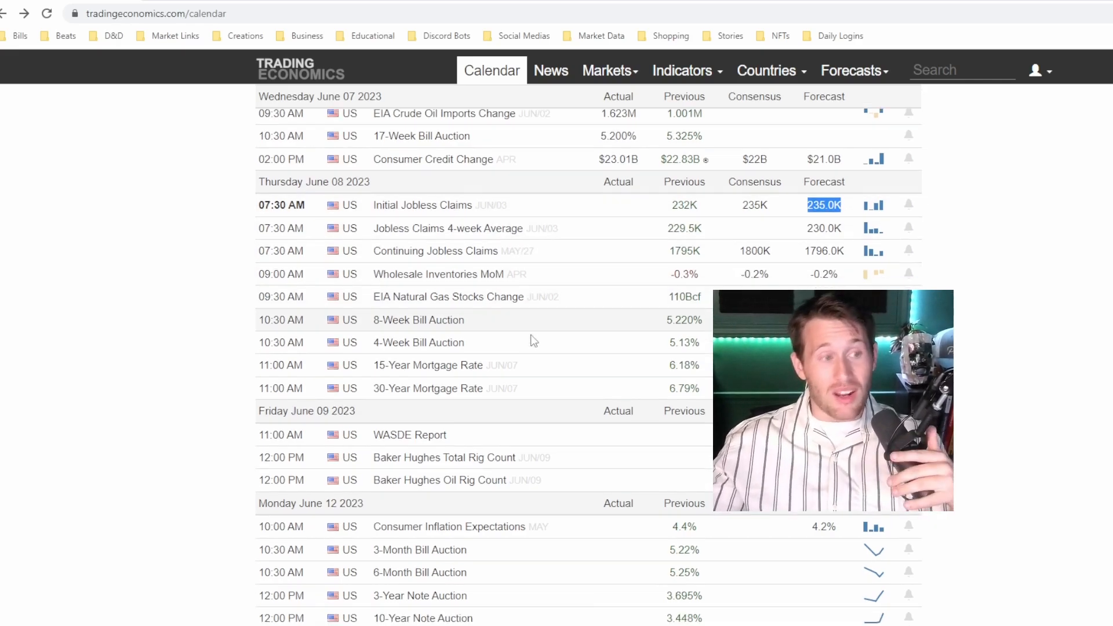
{"action": "scroll", "scroll_direction": "down", "scroll_amount": 3}
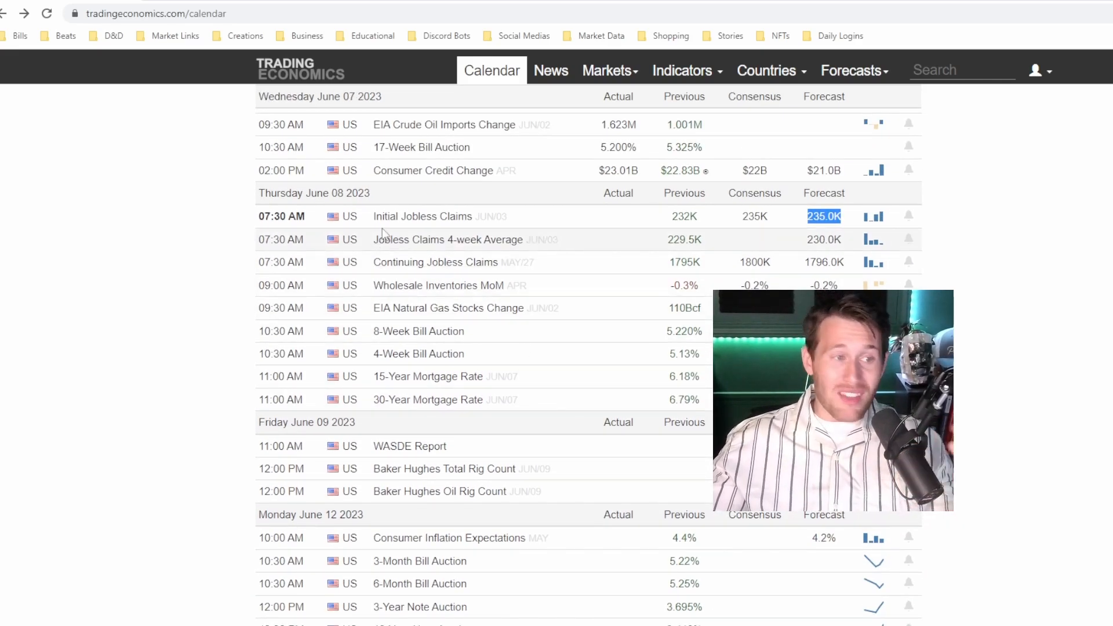
{"action": "scroll", "scroll_direction": "down", "scroll_amount": 3}
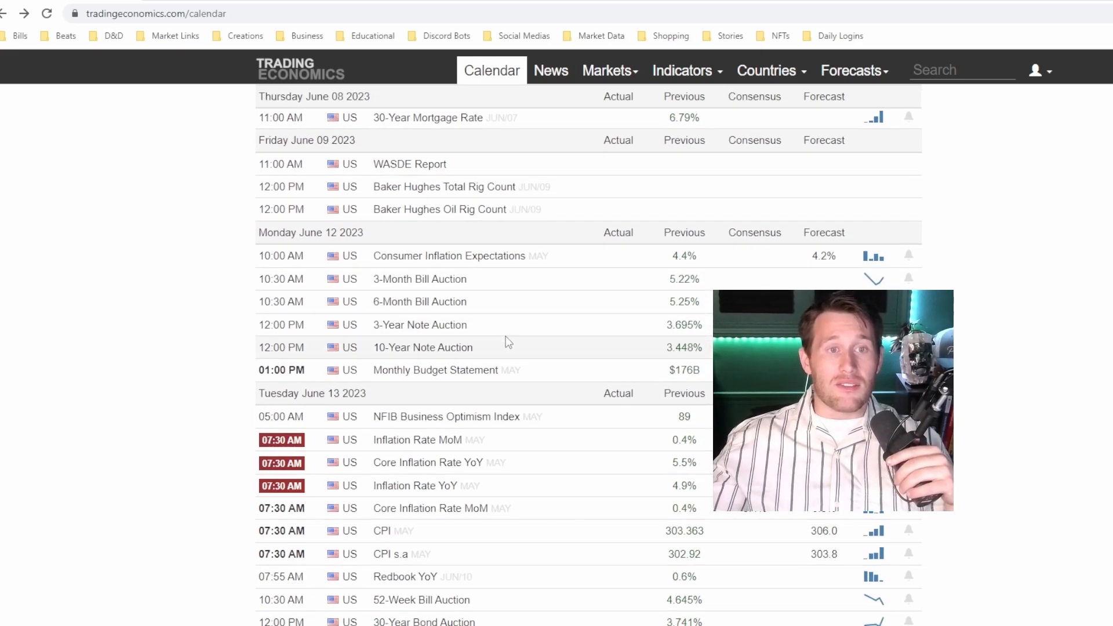
{"action": "scroll", "scroll_direction": "up", "scroll_amount": 3}
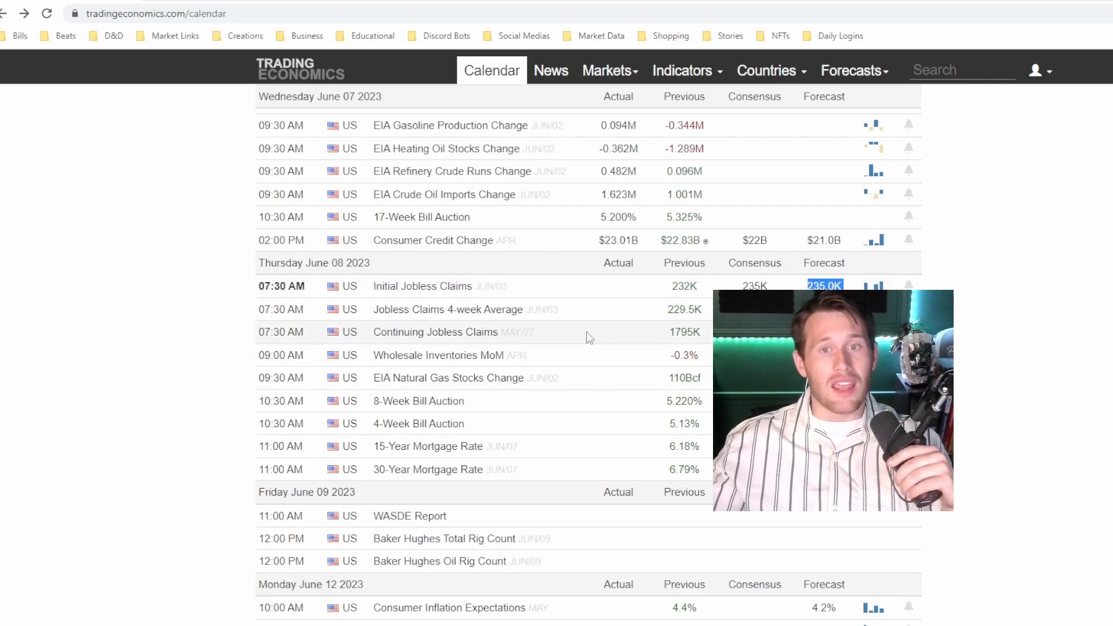
{"action": "scroll", "scroll_direction": "down", "scroll_amount": 3}
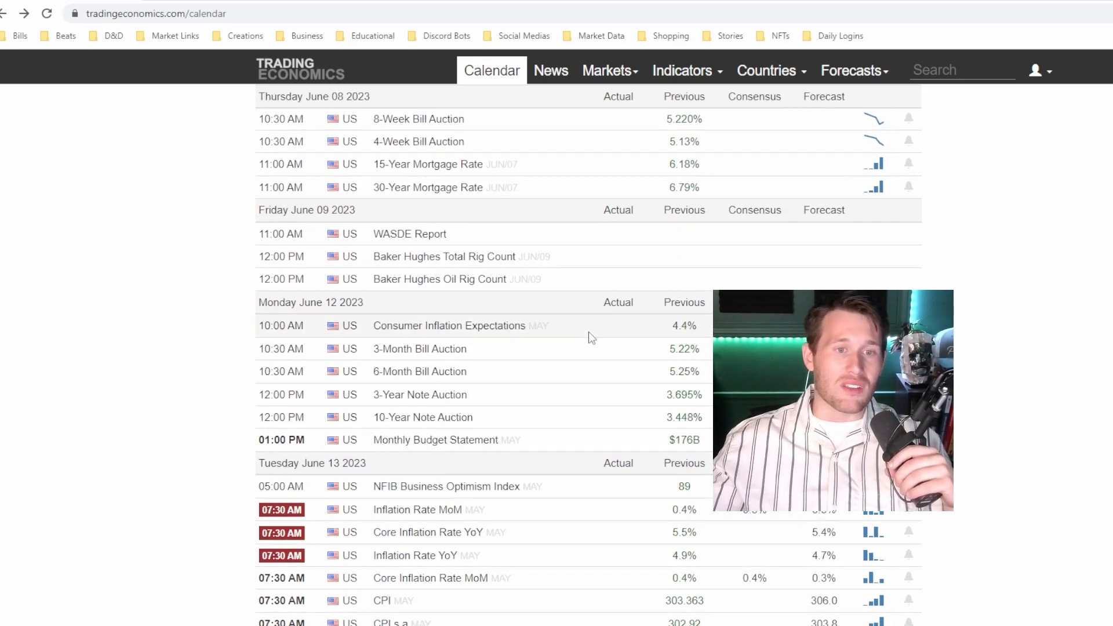
{"action": "scroll", "scroll_direction": "down", "scroll_amount": 3}
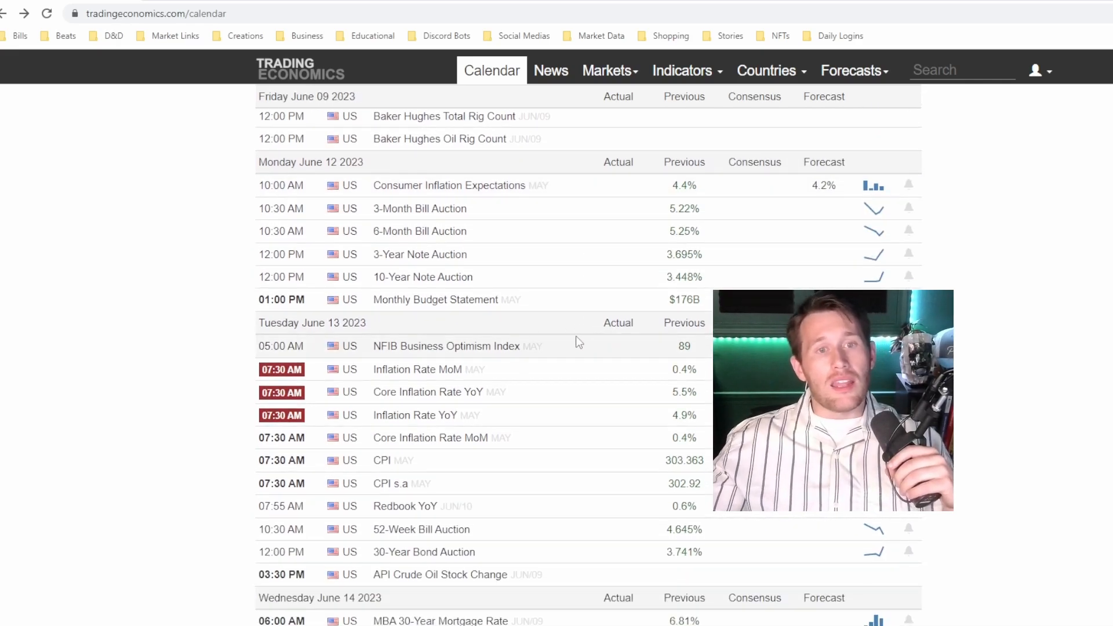
Highlight the June 13 date heading and scroll further down the calendar
{"action": "double_click", "coordinate": [334, 323]}
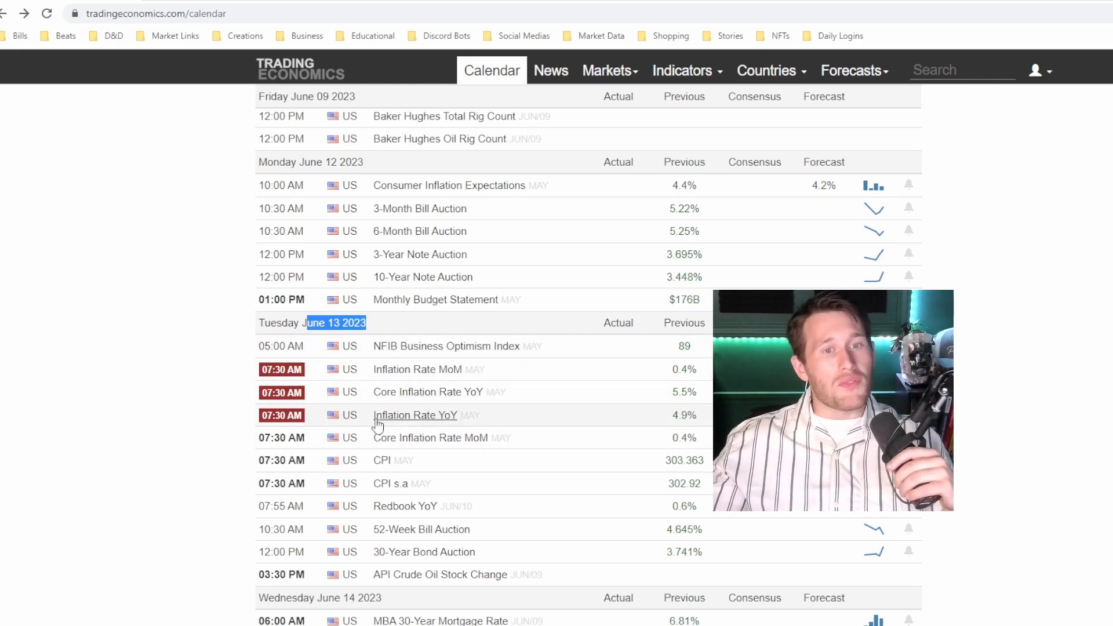
{"action": "scroll", "scroll_direction": "down", "scroll_amount": 3}
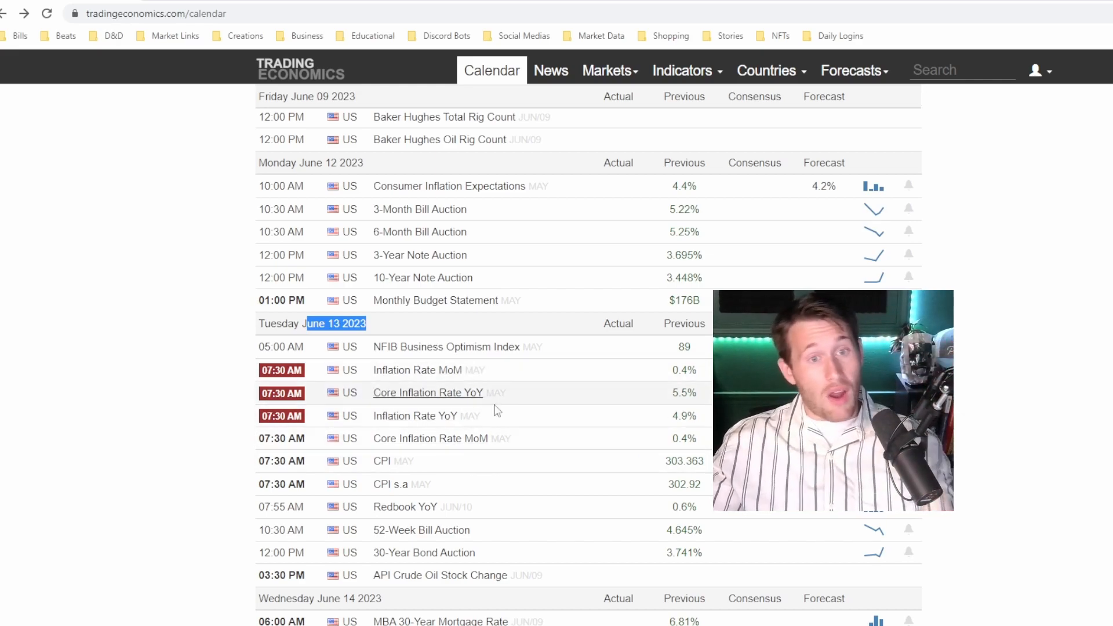
{"action": "scroll", "scroll_direction": "down", "scroll_amount": 3}
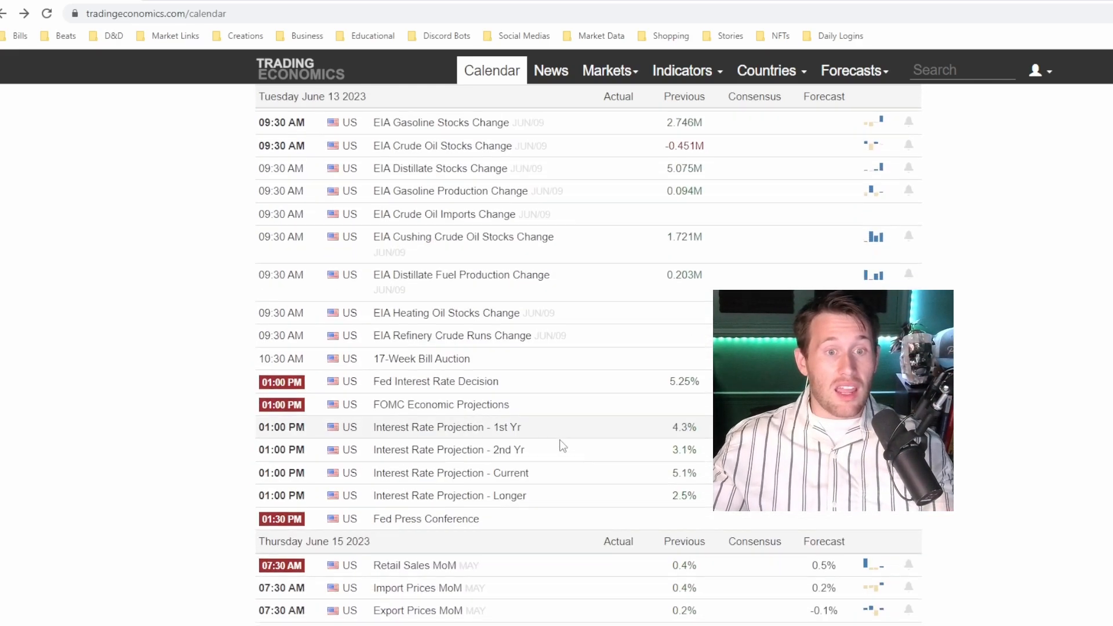
{"action": "scroll", "scroll_direction": "down", "scroll_amount": 3}
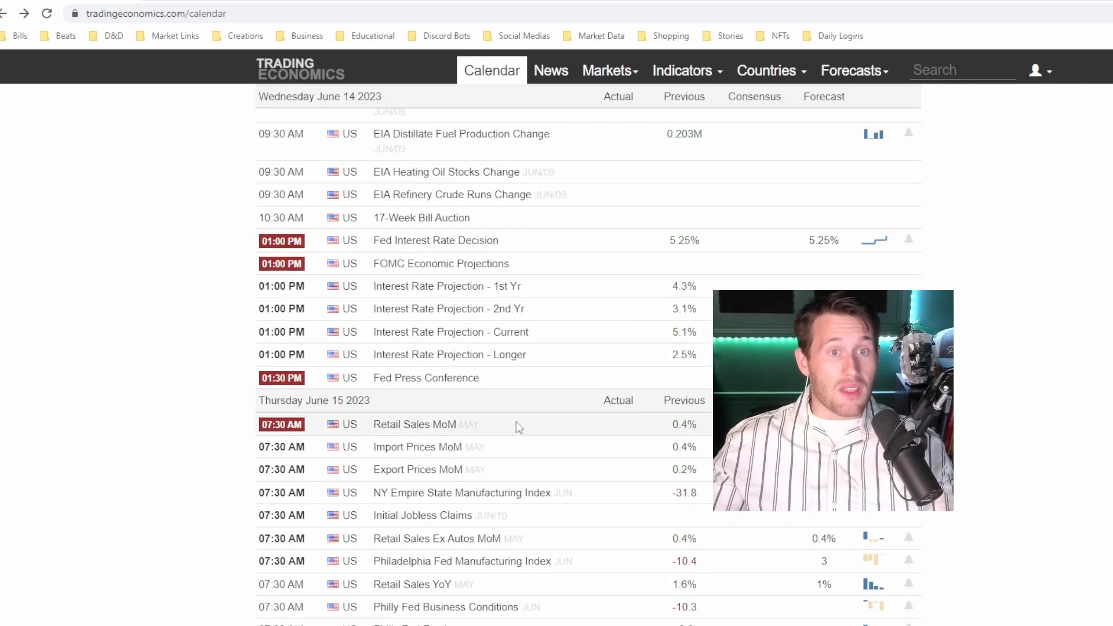
{"action": "scroll", "scroll_direction": "down", "scroll_amount": 3}
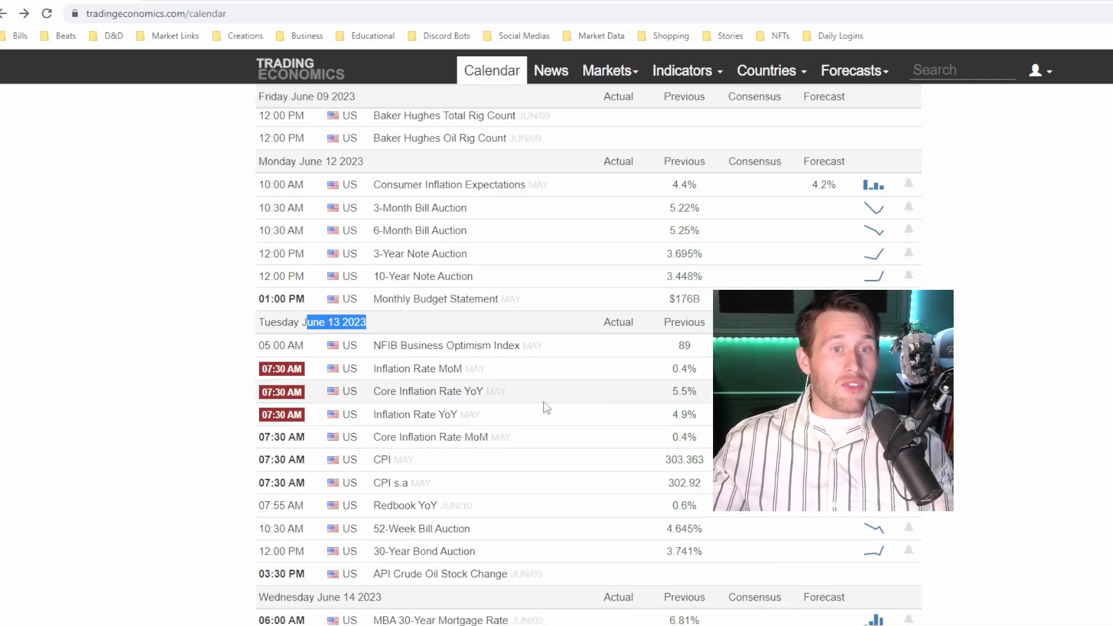
{"action": "scroll", "scroll_direction": "down", "scroll_amount": 3}
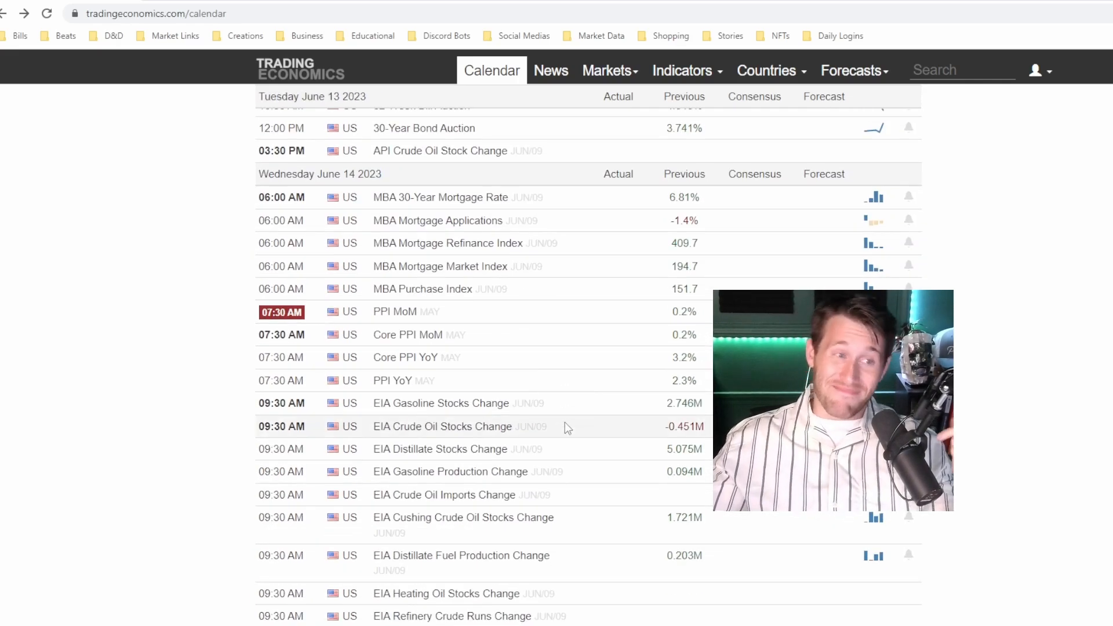
{"action": "scroll", "scroll_direction": "down", "scroll_amount": 3}
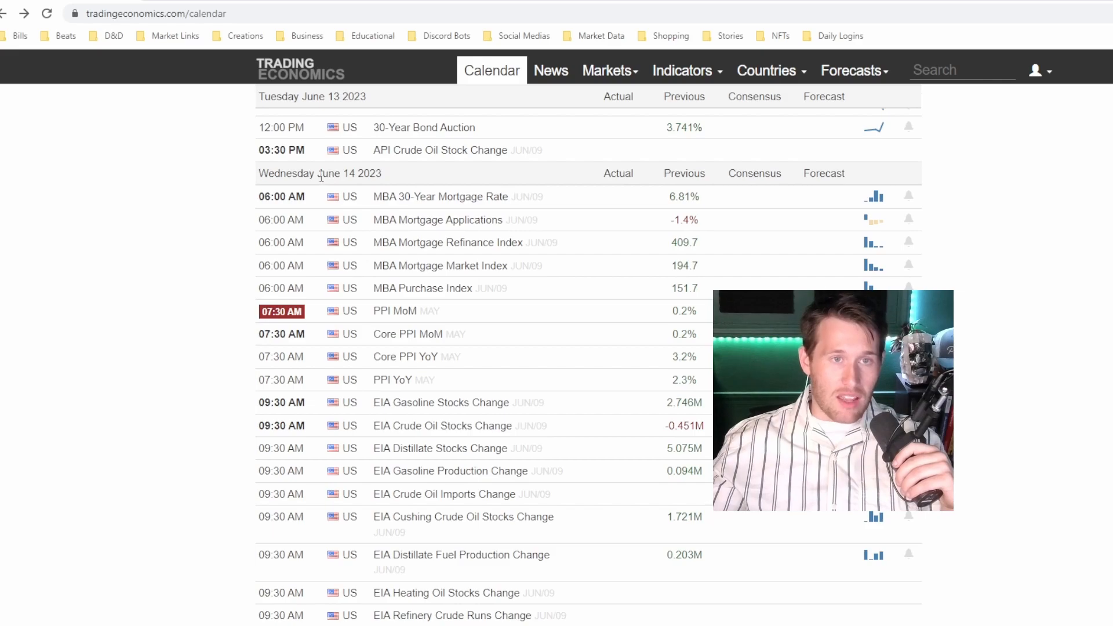
{"action": "scroll", "scroll_direction": "down", "scroll_amount": 3}
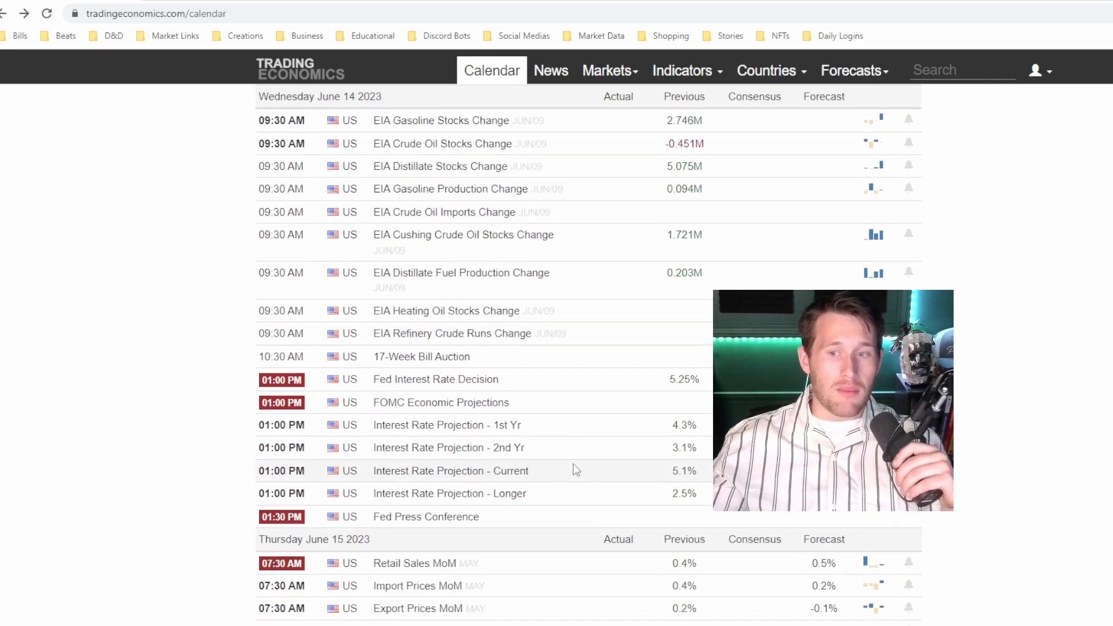
{"action": "mouse_move", "coordinate": [575, 465]}
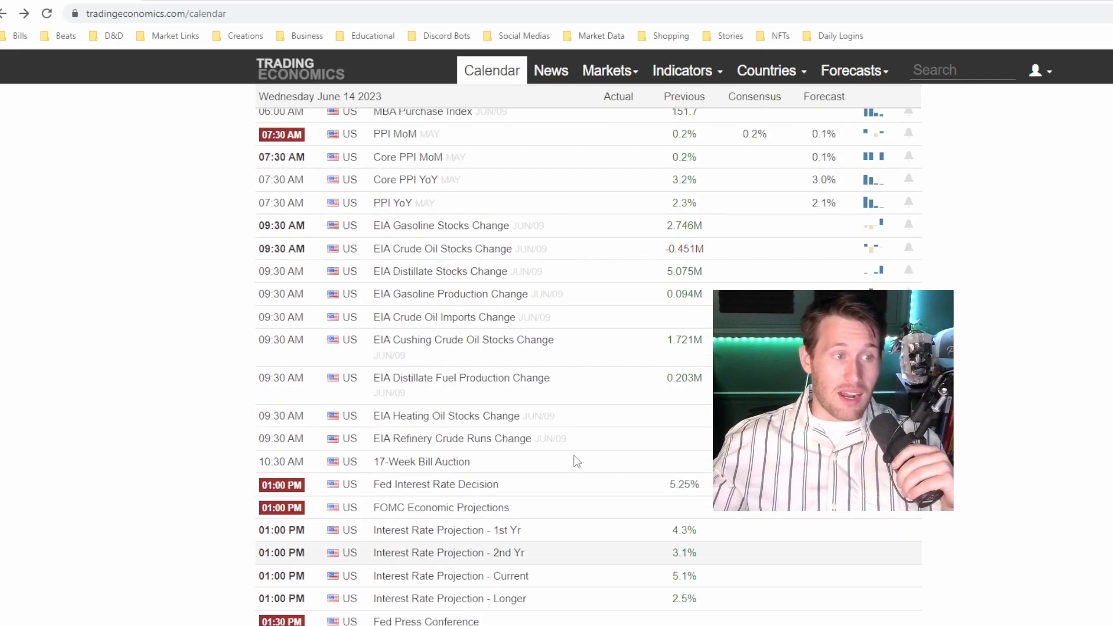
{"action": "scroll", "scroll_direction": "up", "scroll_amount": 3}
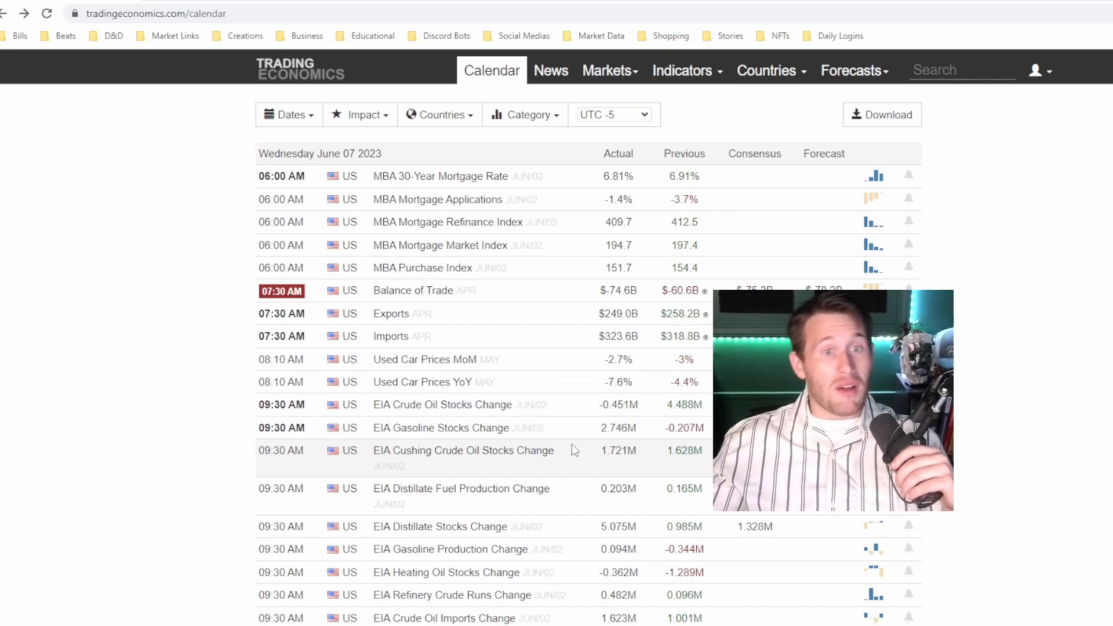
{"action": "scroll", "scroll_direction": "down", "scroll_amount": 3}
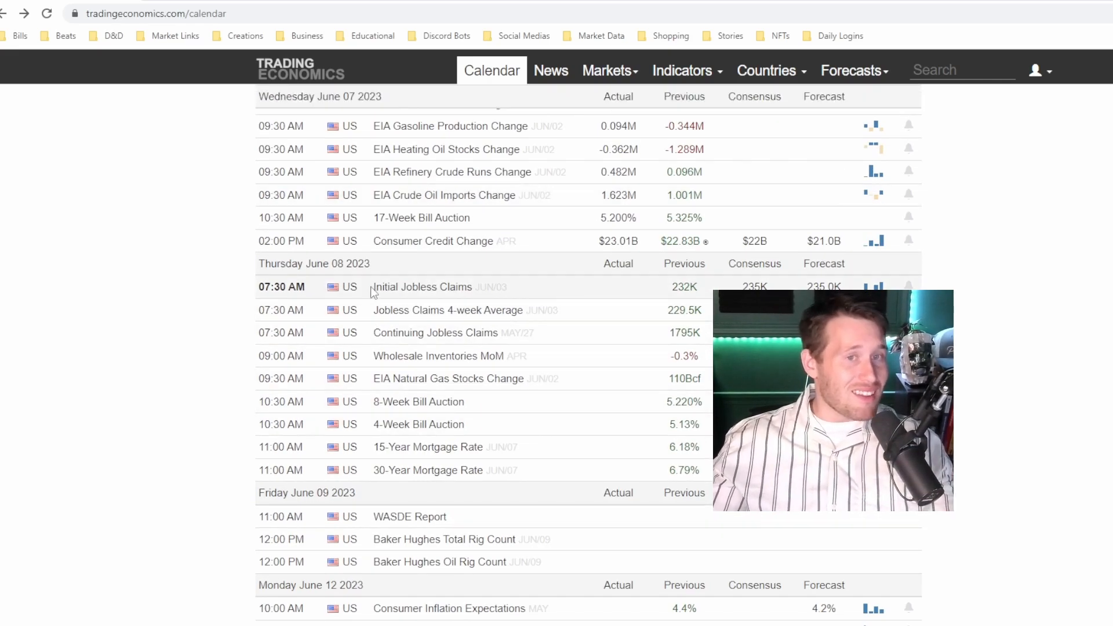
Highlight Initial Jobless Claims and FOMC Economic Projections near the June 14 Fed decision
{"action": "double_click", "coordinate": [423, 287]}
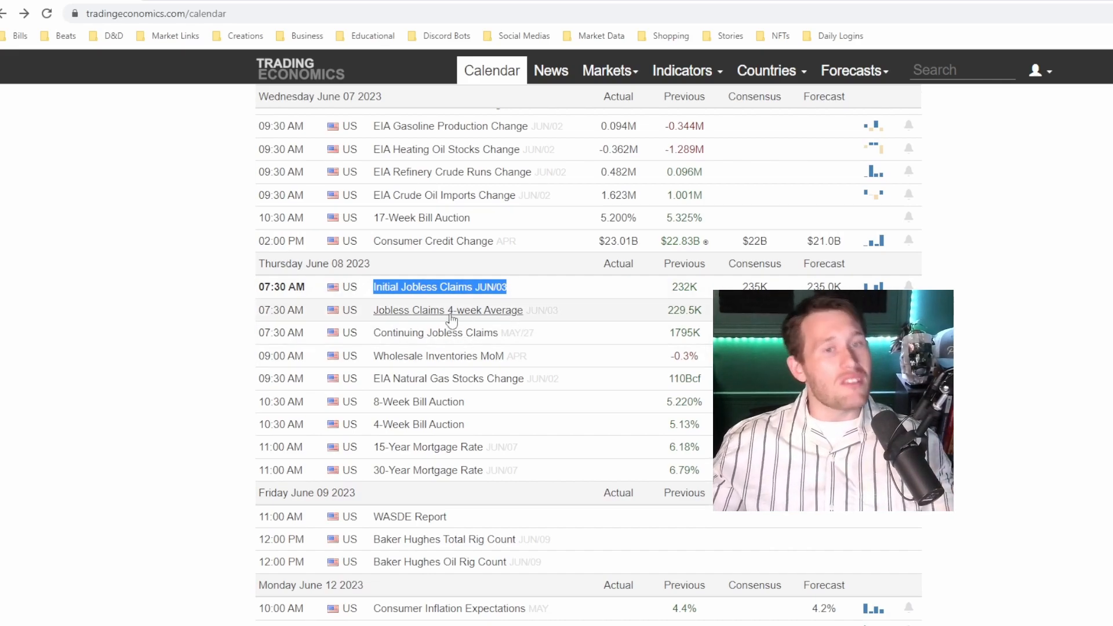
{"action": "scroll", "scroll_direction": "down", "scroll_amount": 3}
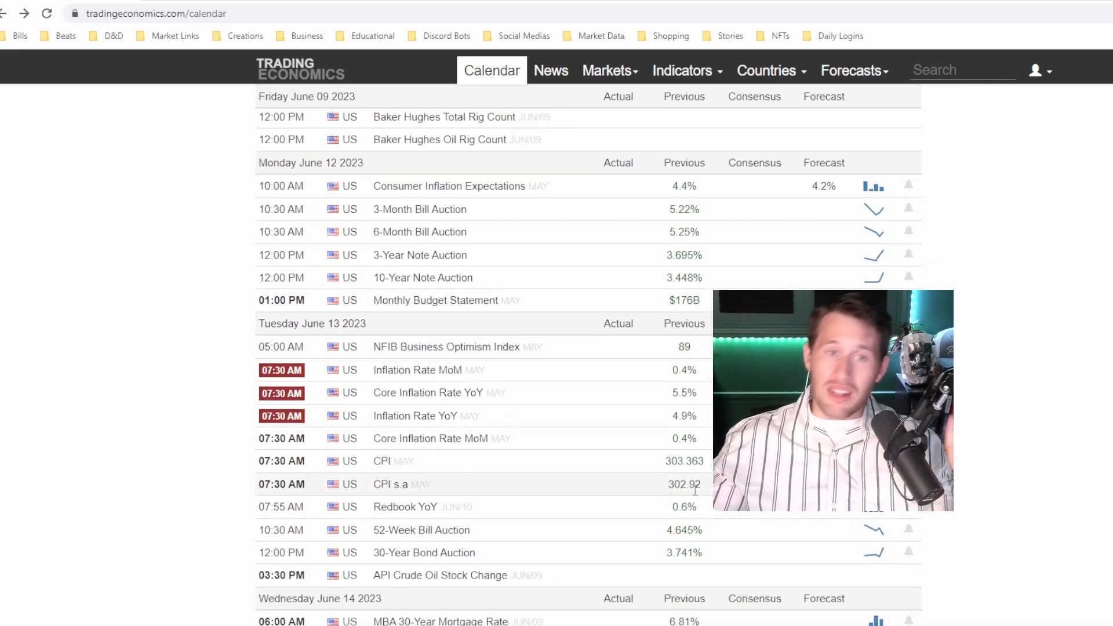
{"action": "scroll", "scroll_direction": "down", "scroll_amount": 3}
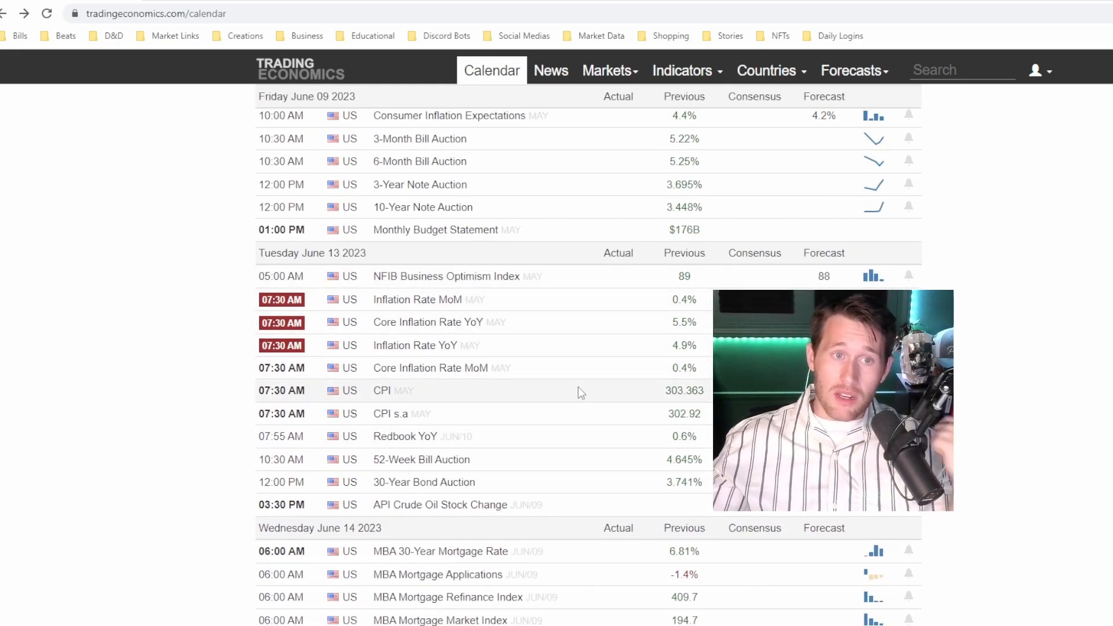
{"action": "scroll", "scroll_direction": "down", "scroll_amount": 3}
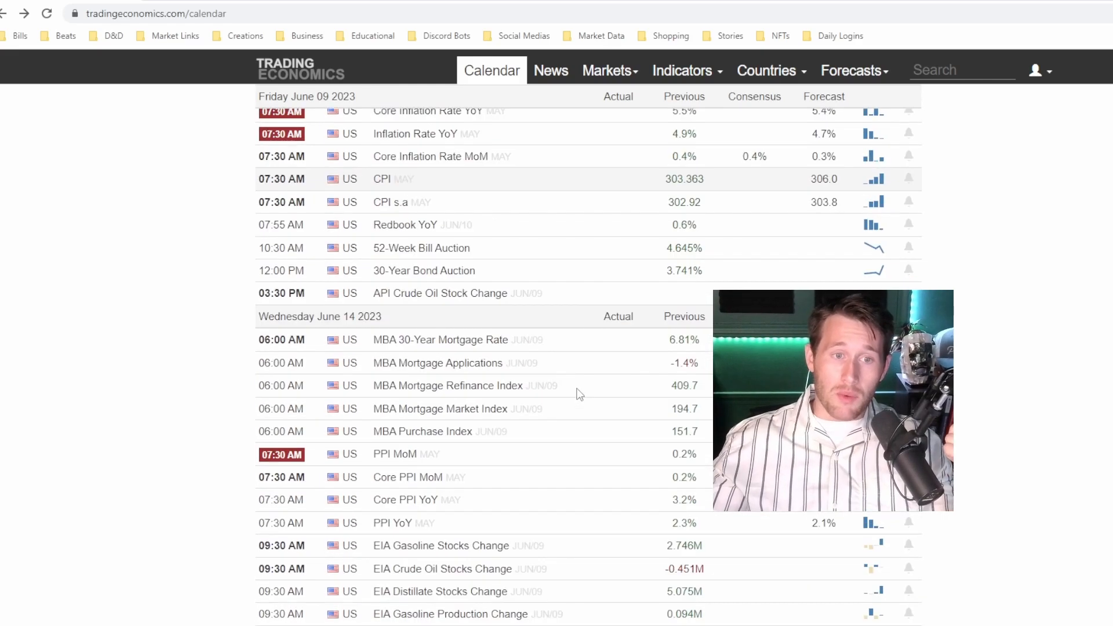
{"action": "scroll", "scroll_direction": "down", "scroll_amount": 3}
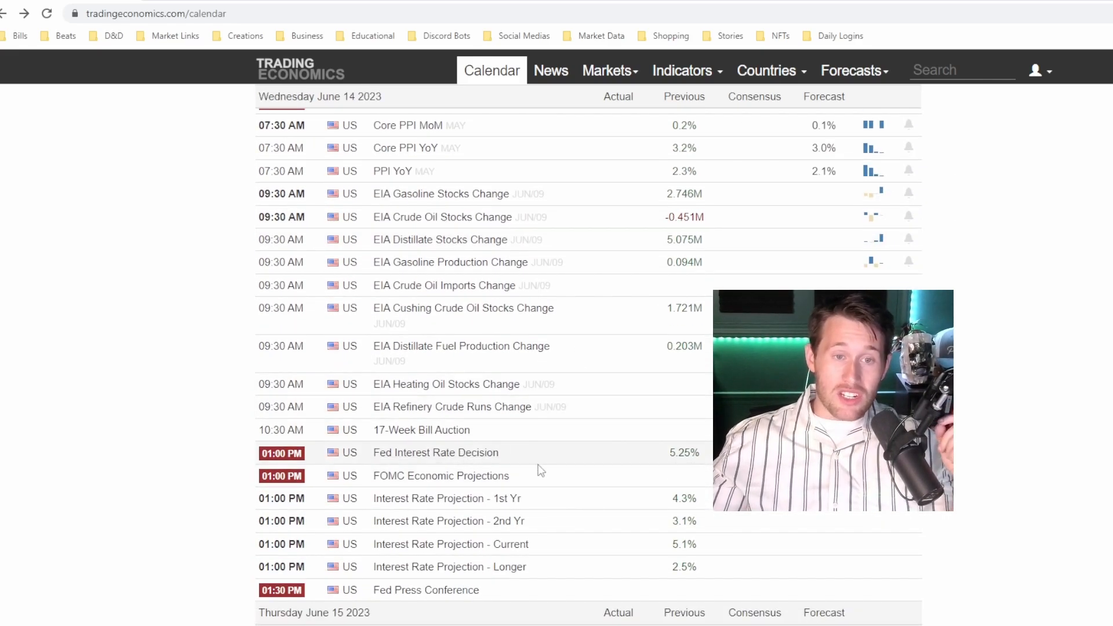
{"action": "double_click", "coordinate": [440, 475]}
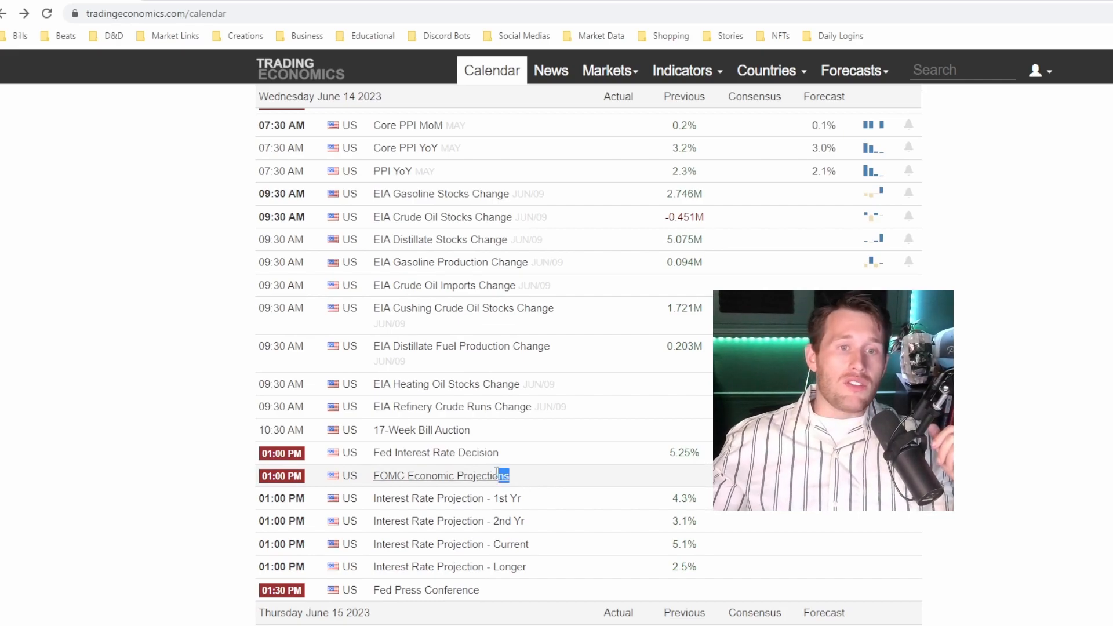
{"action": "double_click", "coordinate": [440, 475]}
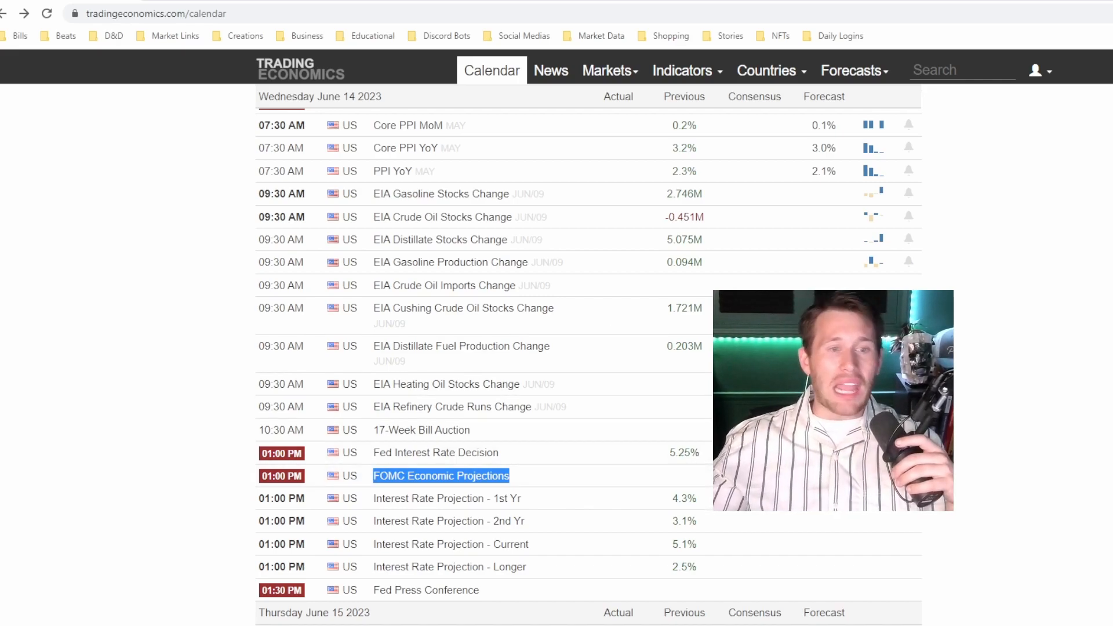
{"action": "mouse_move", "coordinate": [362, 540]}
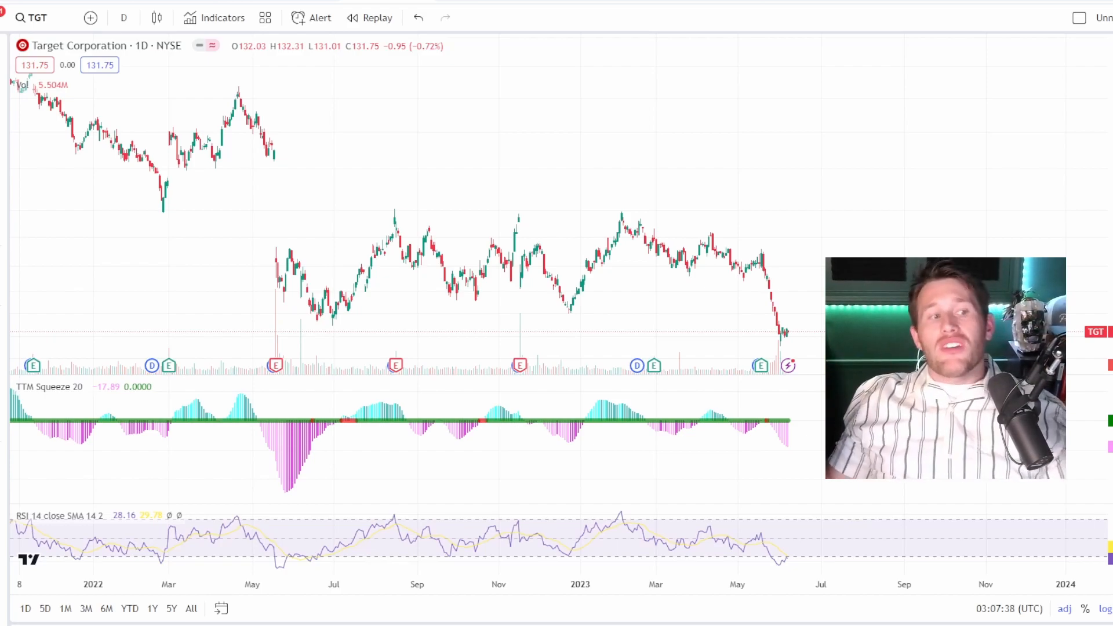
{"action": "mouse_move", "coordinate": [911, 233]}
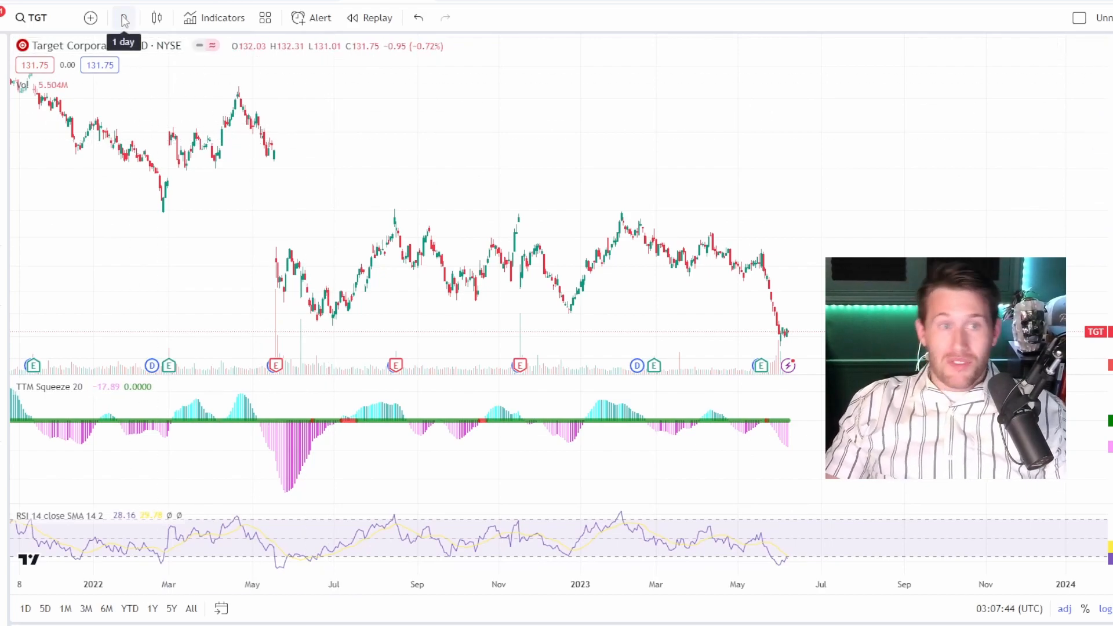
View TGT on weekly candles, pan toward recent years, then return to daily
{"action": "left_click", "coordinate": [123, 18]}
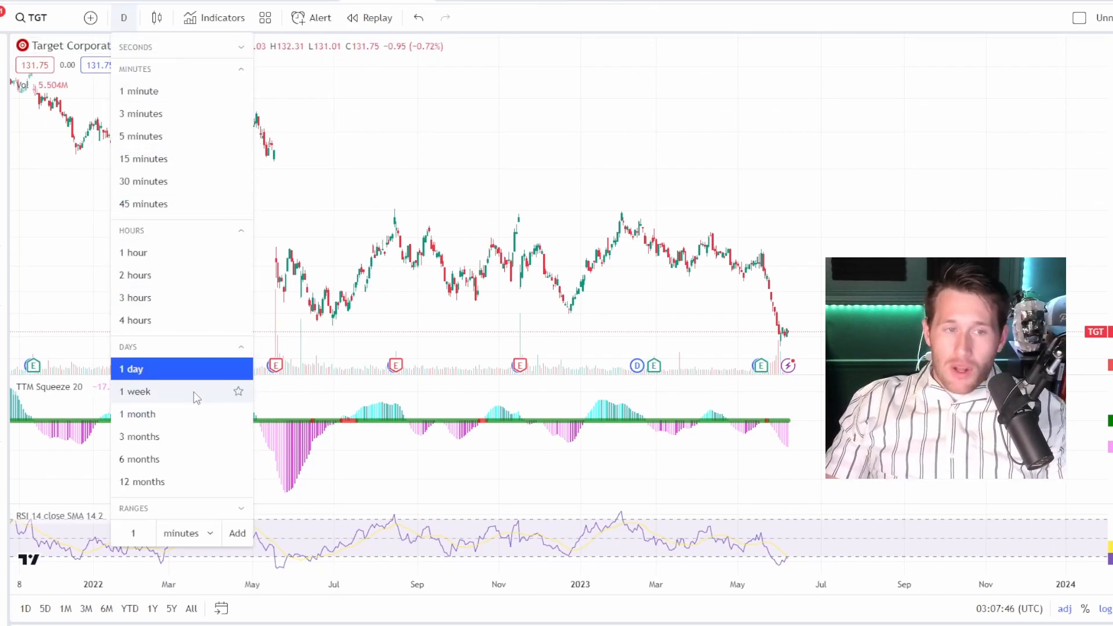
{"action": "left_click", "coordinate": [134, 391]}
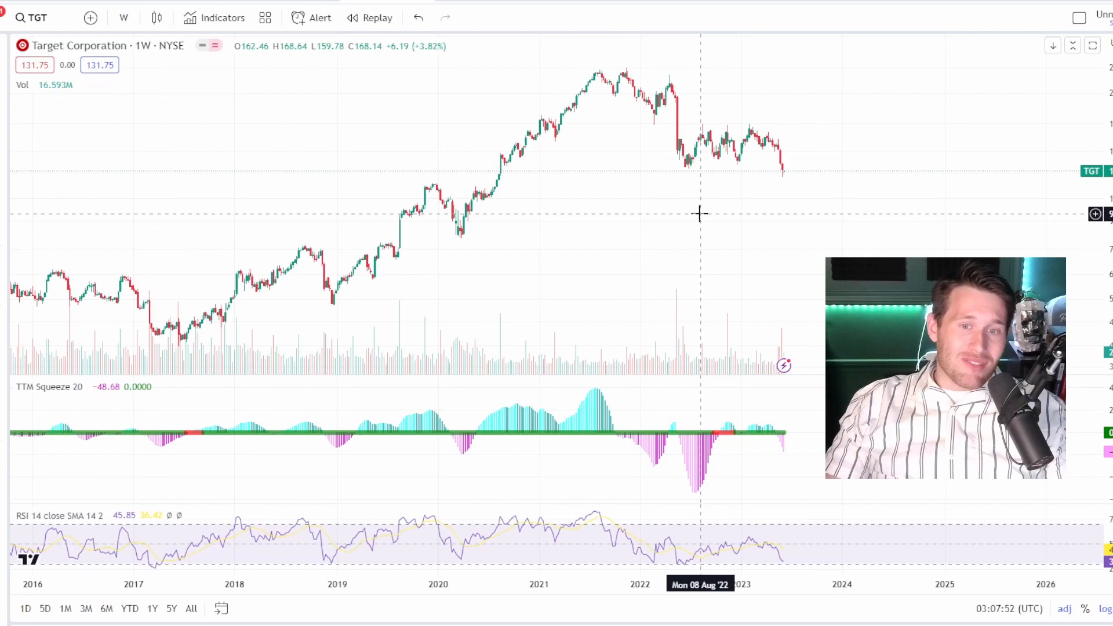
{"action": "left_click_drag", "start_coordinate": [699, 212], "coordinate": [616, 190]}
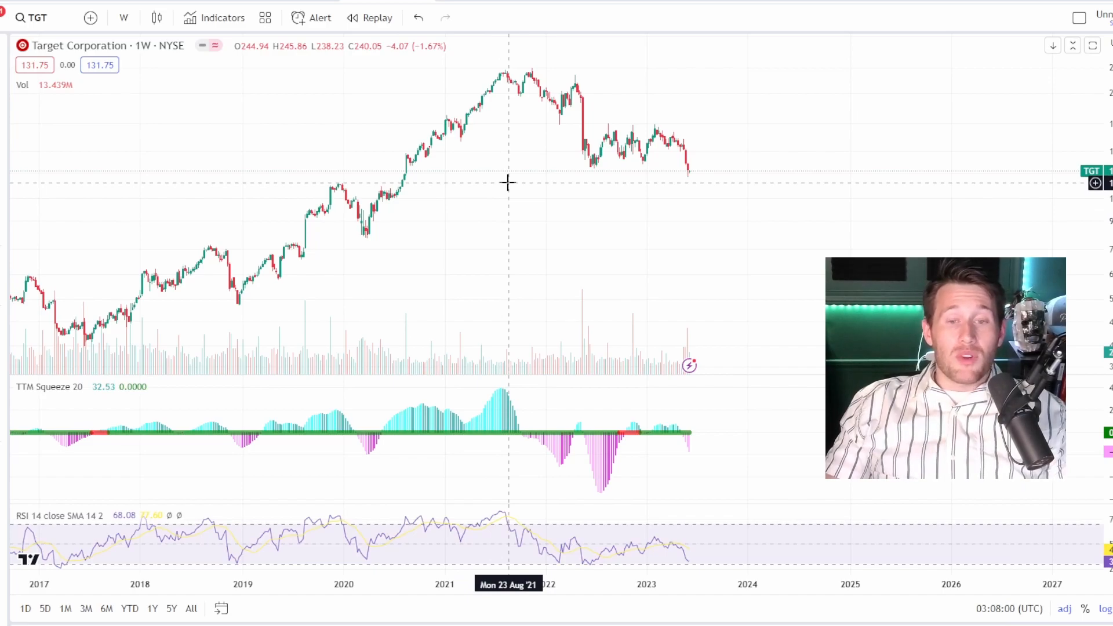
{"action": "mouse_move", "coordinate": [589, 186]}
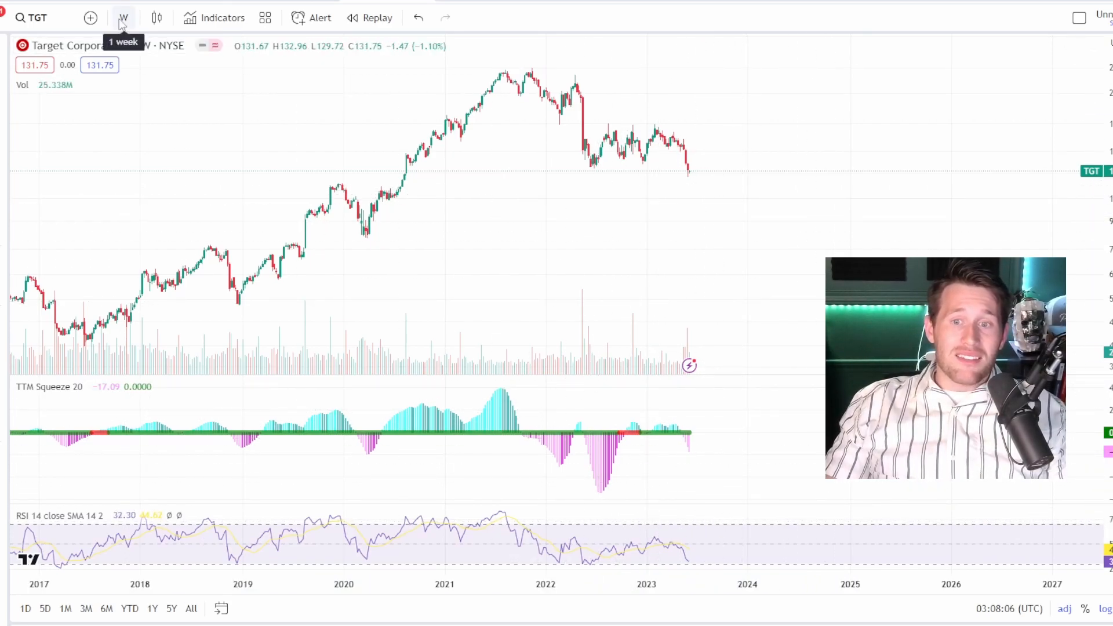
{"action": "left_click", "coordinate": [123, 17]}
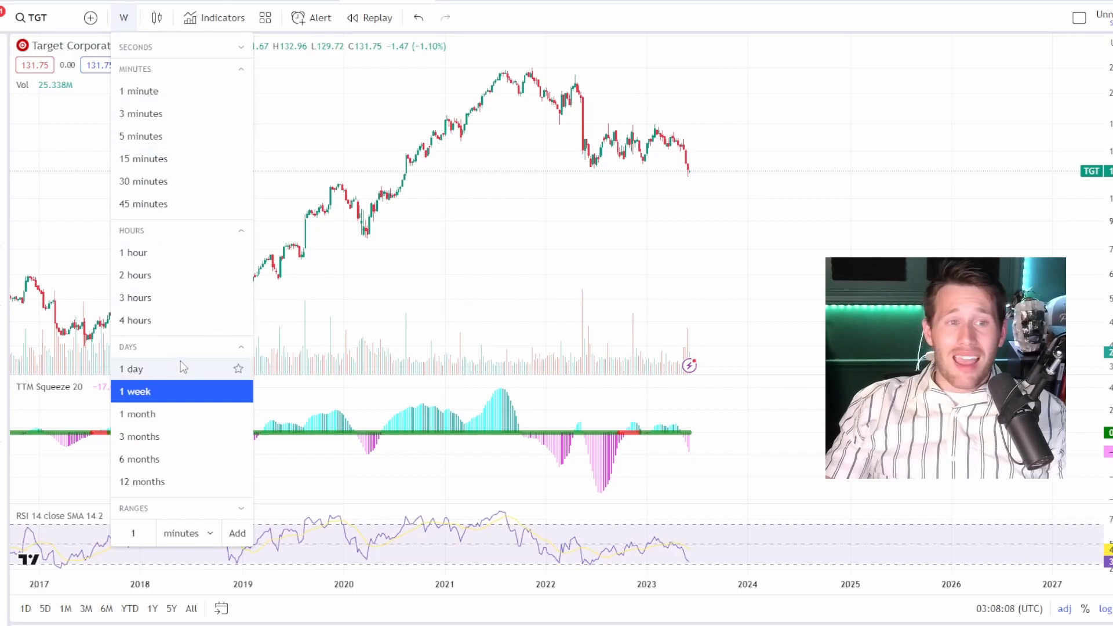
{"action": "left_click", "coordinate": [130, 368]}
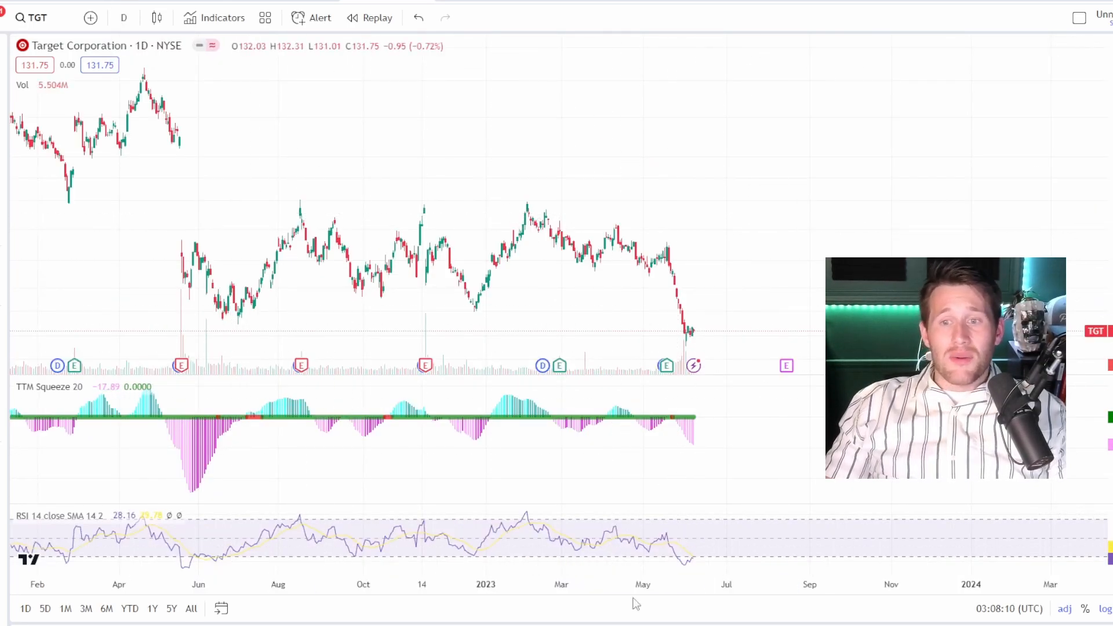
{"action": "mouse_move", "coordinate": [436, 138]}
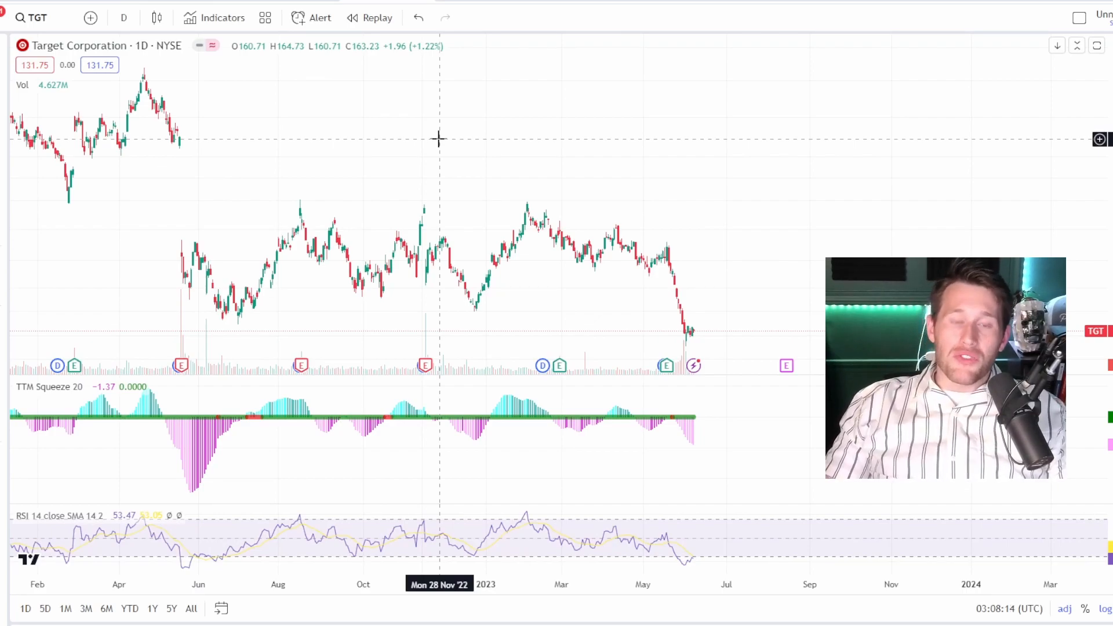
{"action": "mouse_move", "coordinate": [360, 101]}
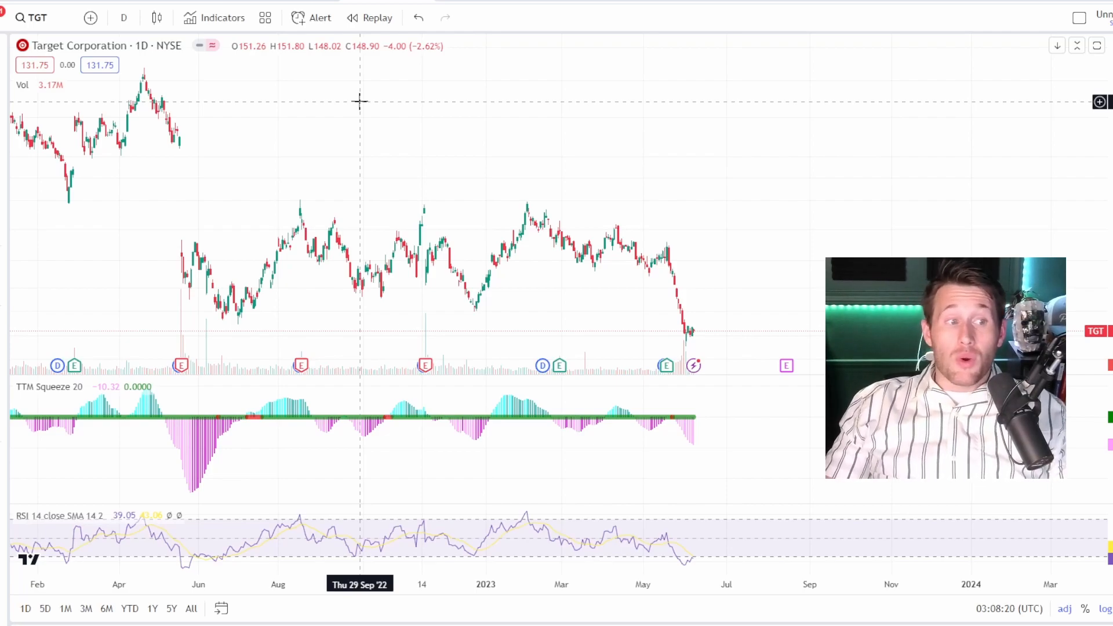
{"action": "mouse_move", "coordinate": [527, 85]}
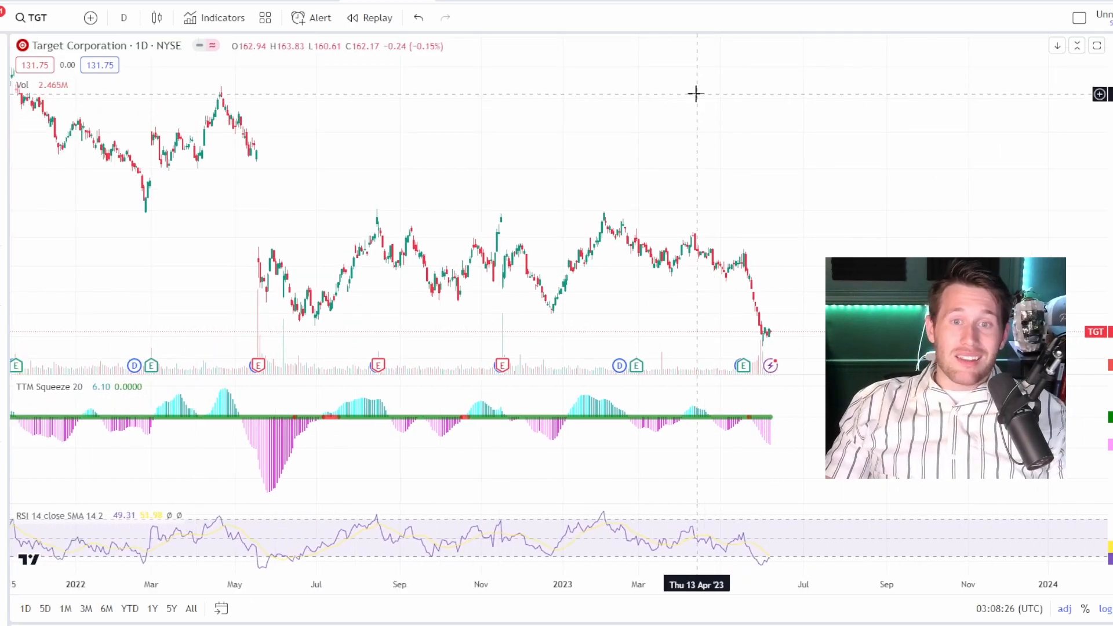
{"action": "mouse_move", "coordinate": [686, 91]}
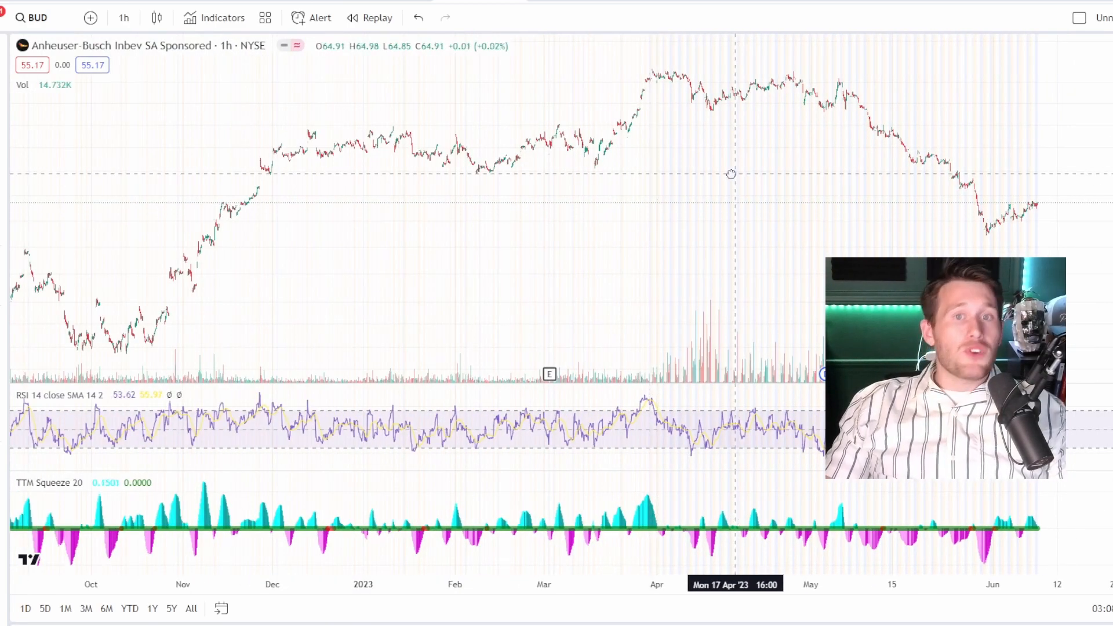
Pan the BUD hourly chart to recent bars and switch it to 1-day candles
{"action": "left_click_drag", "start_coordinate": [731, 173], "coordinate": [607, 166]}
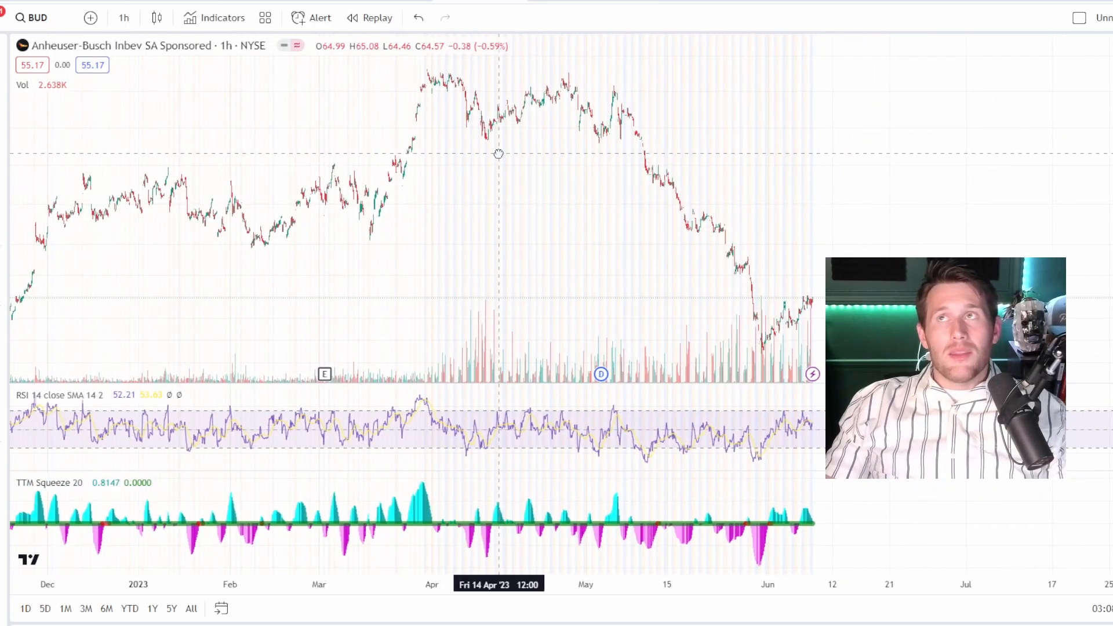
{"action": "mouse_move", "coordinate": [570, 184]}
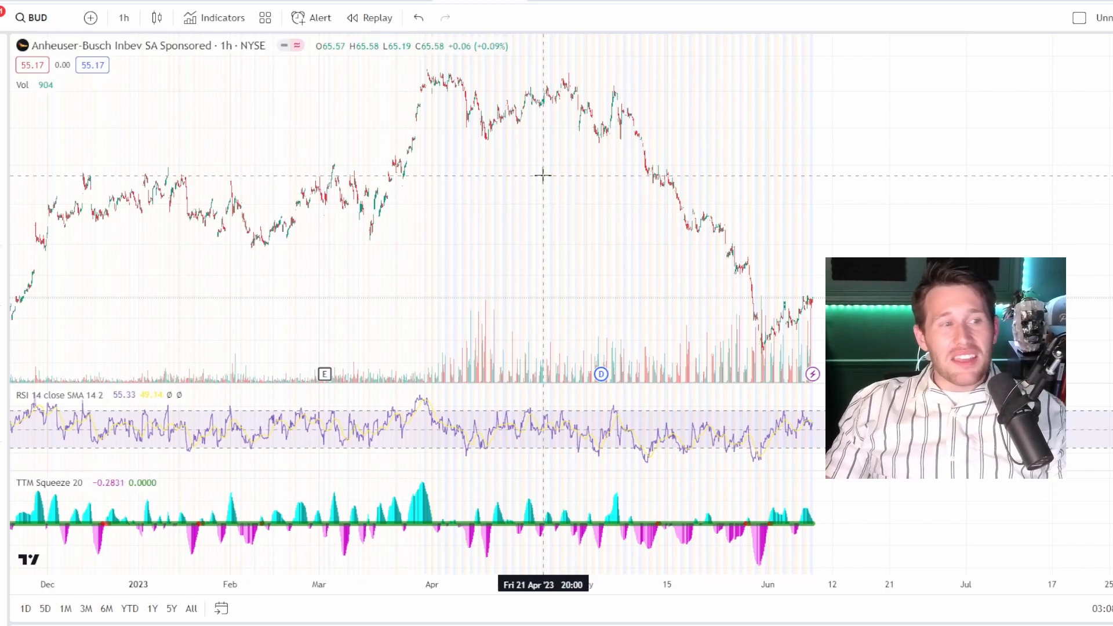
{"action": "left_click", "coordinate": [124, 17]}
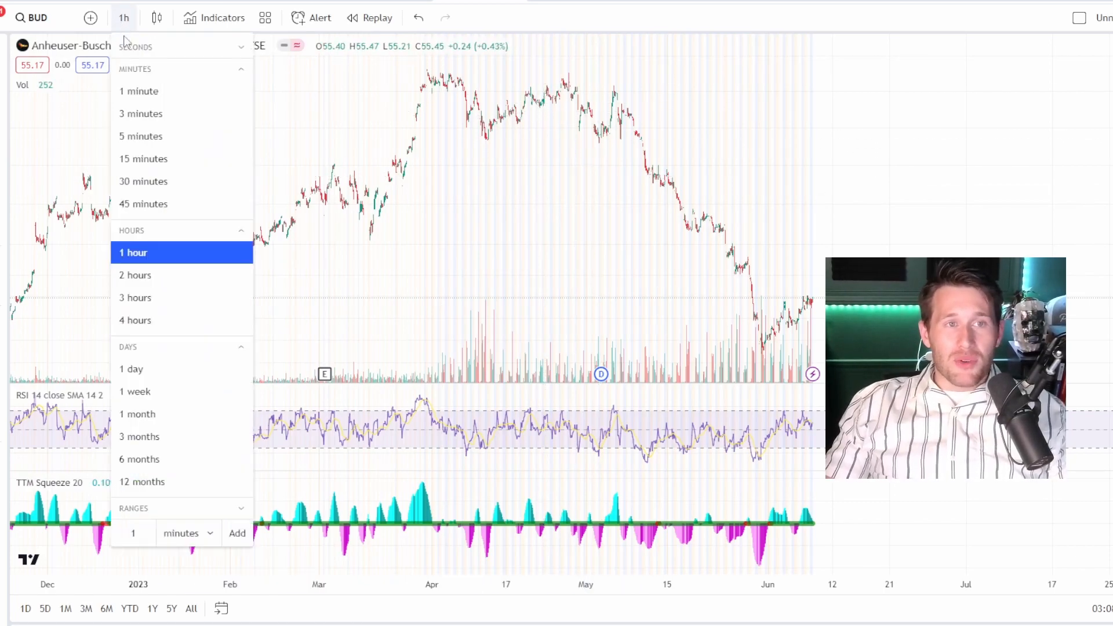
{"action": "left_click", "coordinate": [131, 369]}
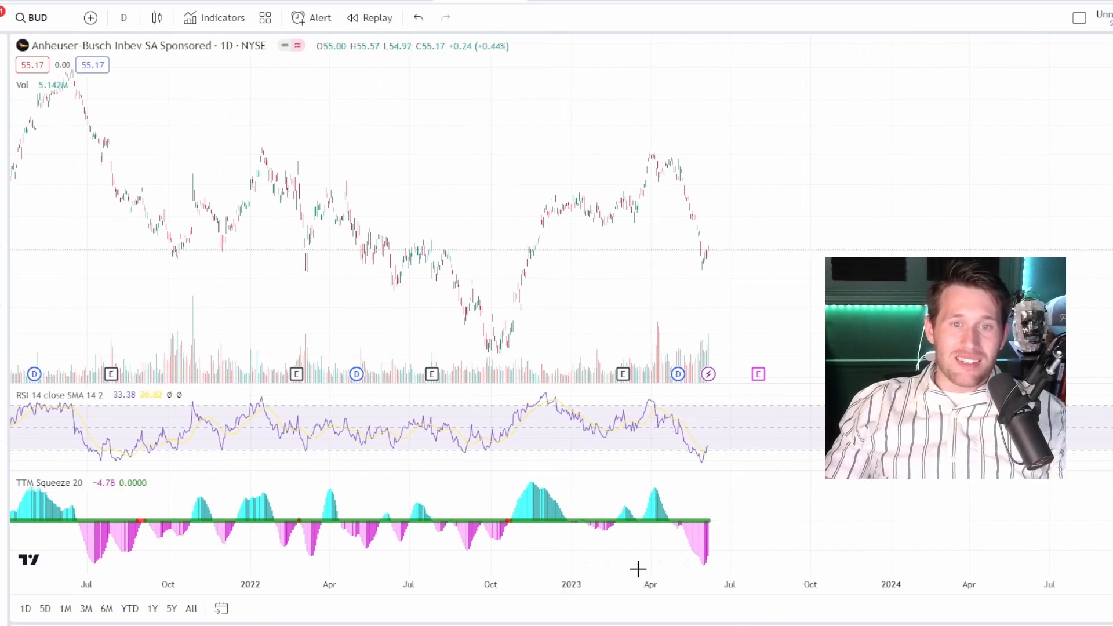
{"action": "mouse_move", "coordinate": [729, 408]}
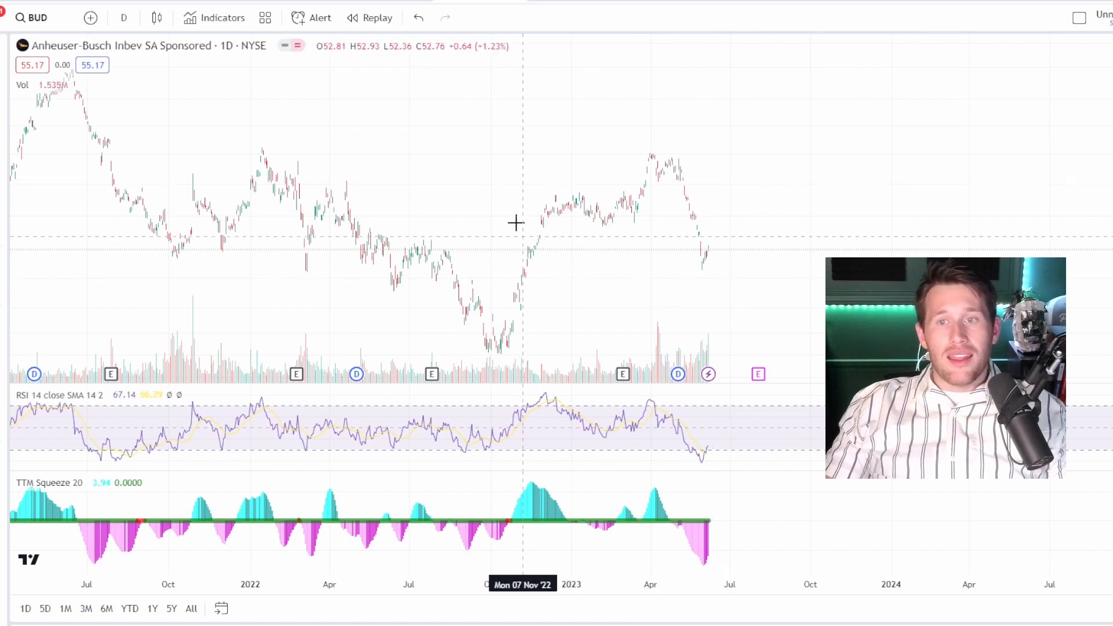
{"action": "mouse_move", "coordinate": [684, 332]}
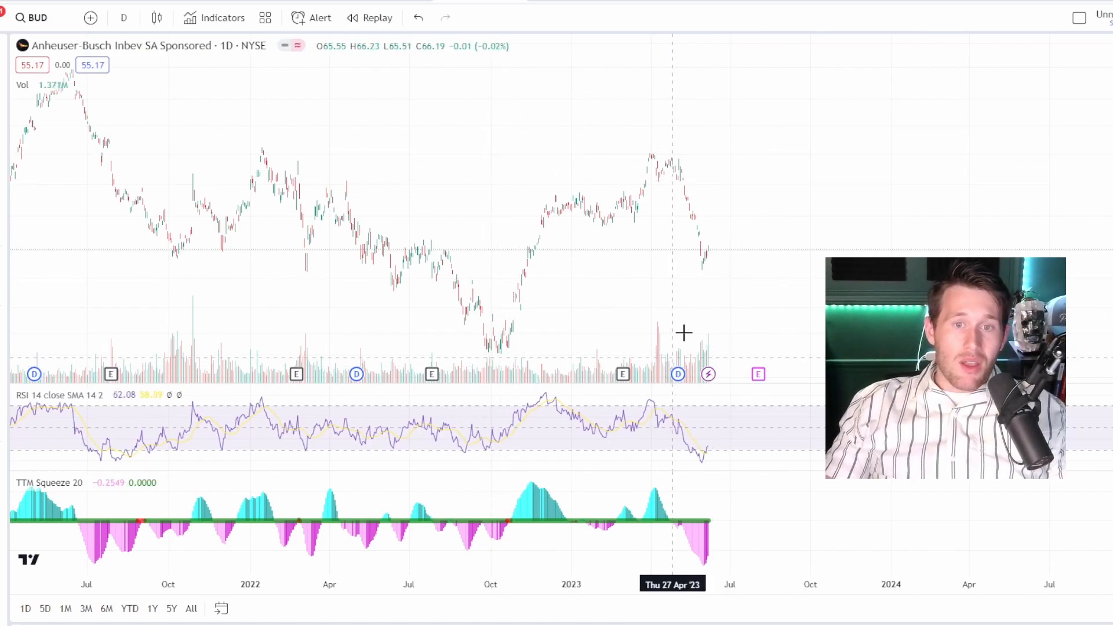
{"action": "mouse_move", "coordinate": [297, 92]}
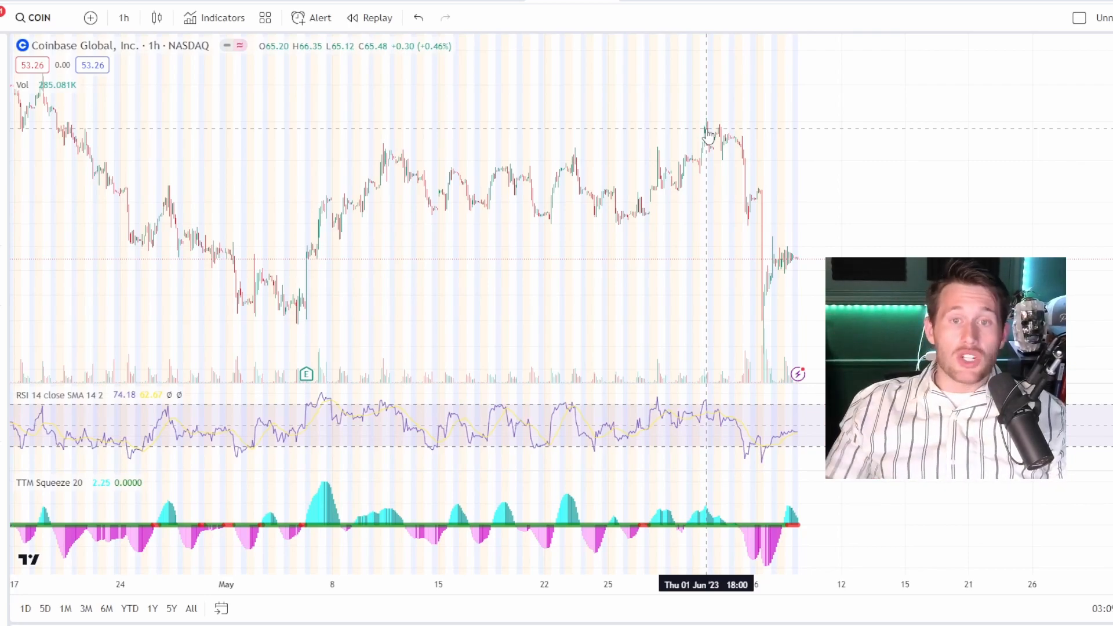
{"action": "mouse_move", "coordinate": [869, 149]}
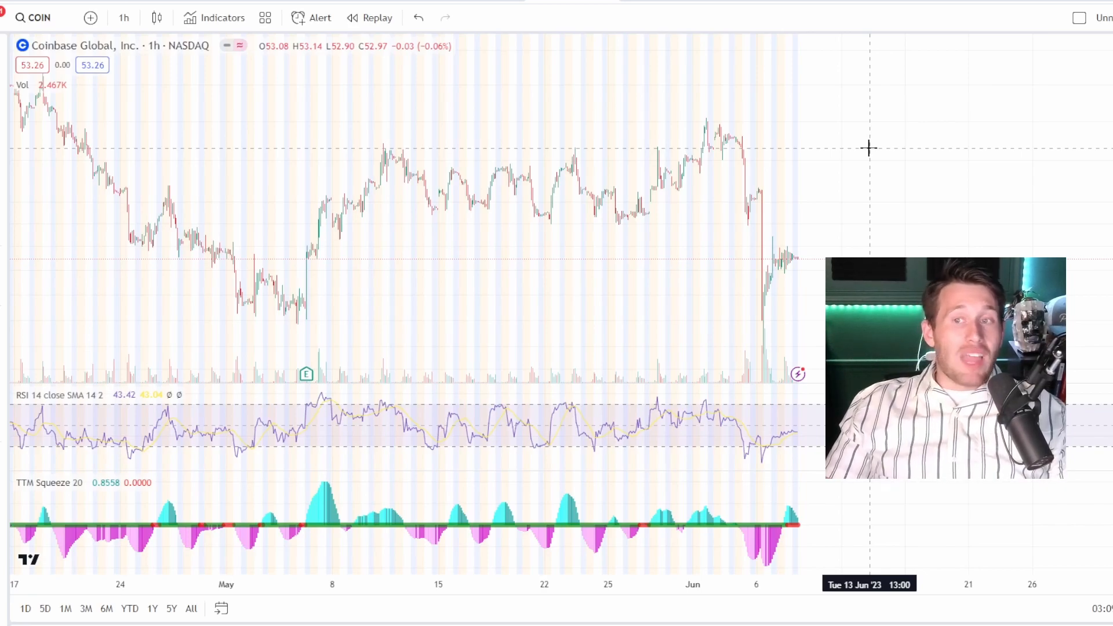
{"action": "mouse_move", "coordinate": [805, 167]}
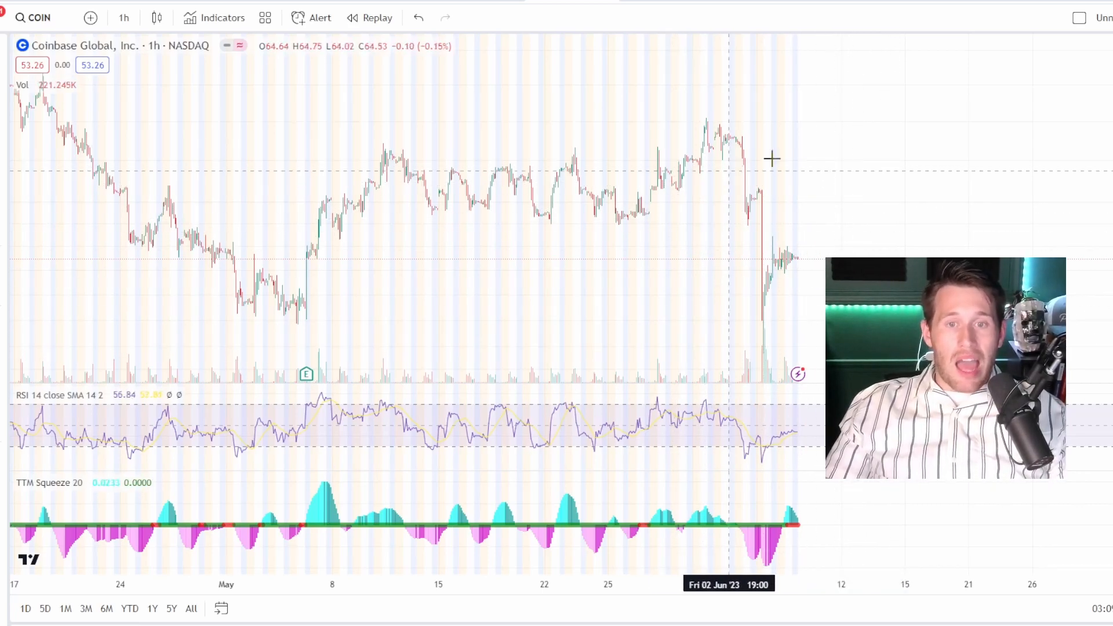
{"action": "mouse_move", "coordinate": [829, 202]}
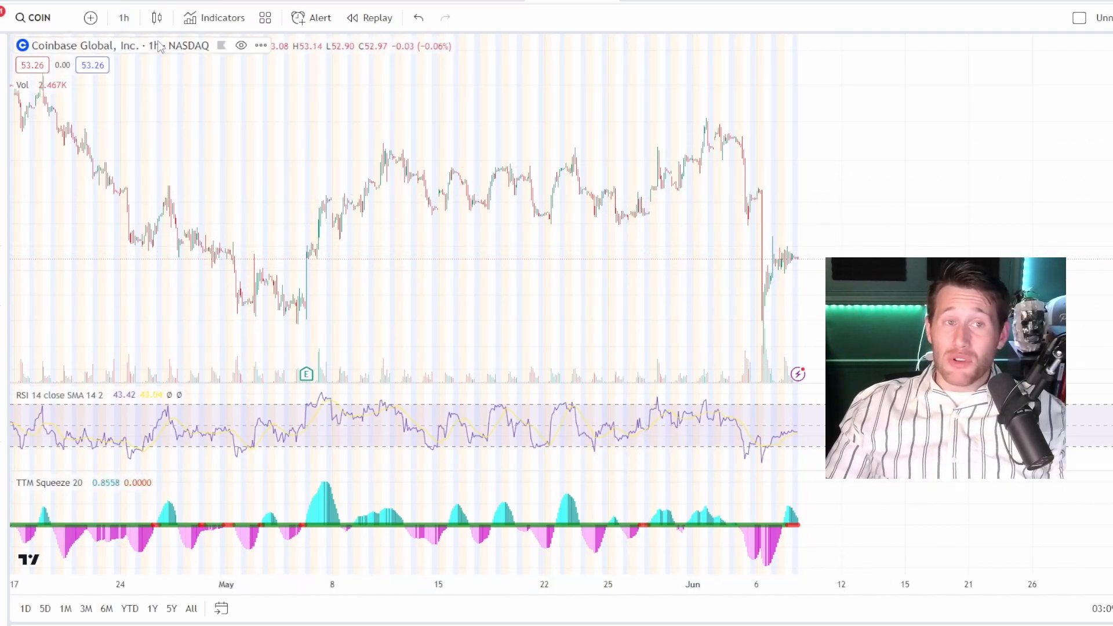
Keep COIN on 1-hour candles and scroll the chart to widen the view
{"action": "left_click", "coordinate": [123, 17]}
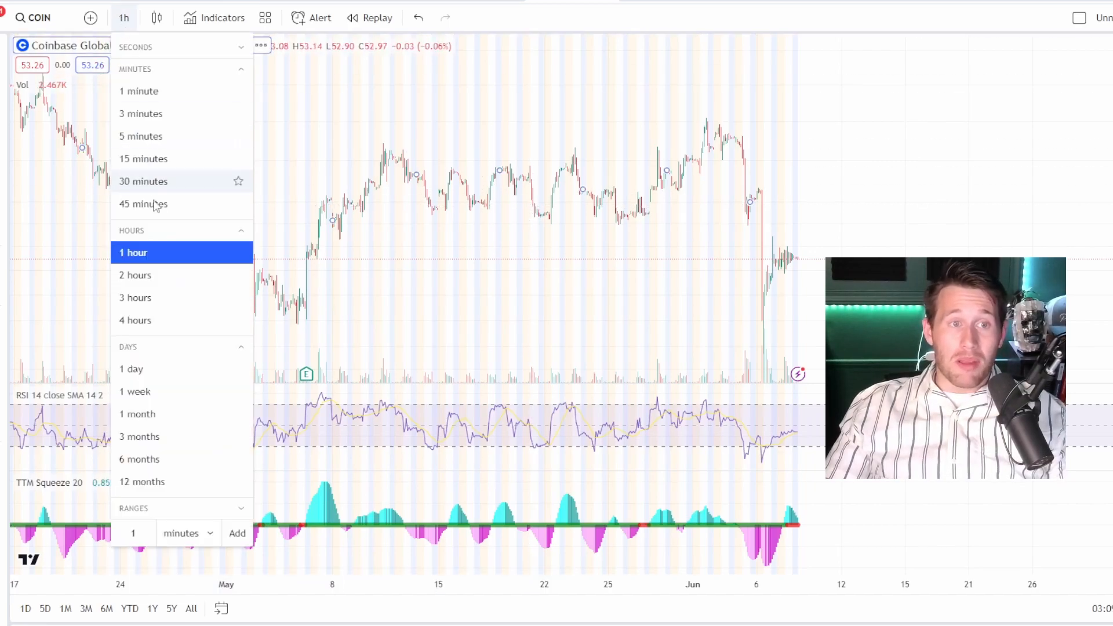
{"action": "left_click", "coordinate": [133, 252]}
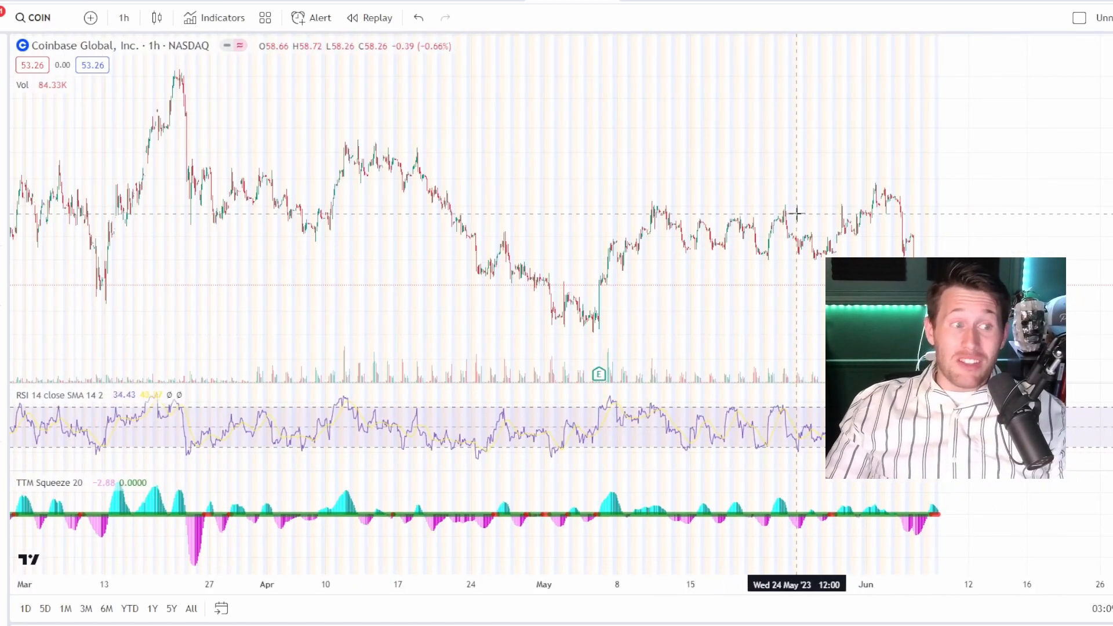
{"action": "scroll", "scroll_direction": "right", "scroll_amount": 3}
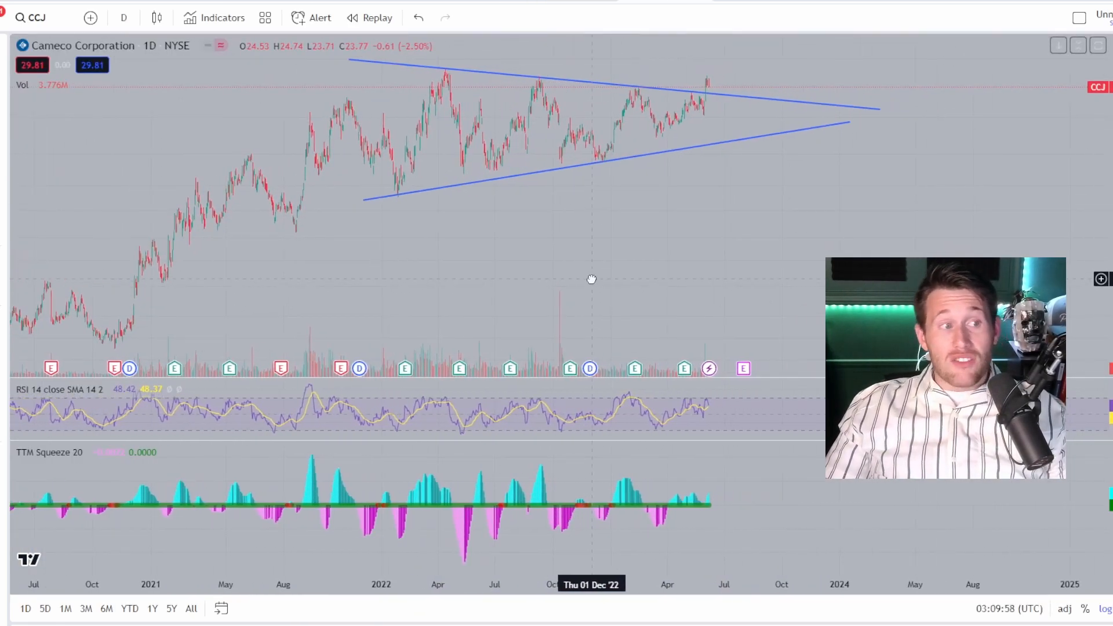
Drag the Cameco daily chart sideways to bring the A–E triangle trendlines into view
{"action": "left_click_drag", "start_coordinate": [591, 279], "coordinate": [560, 279]}
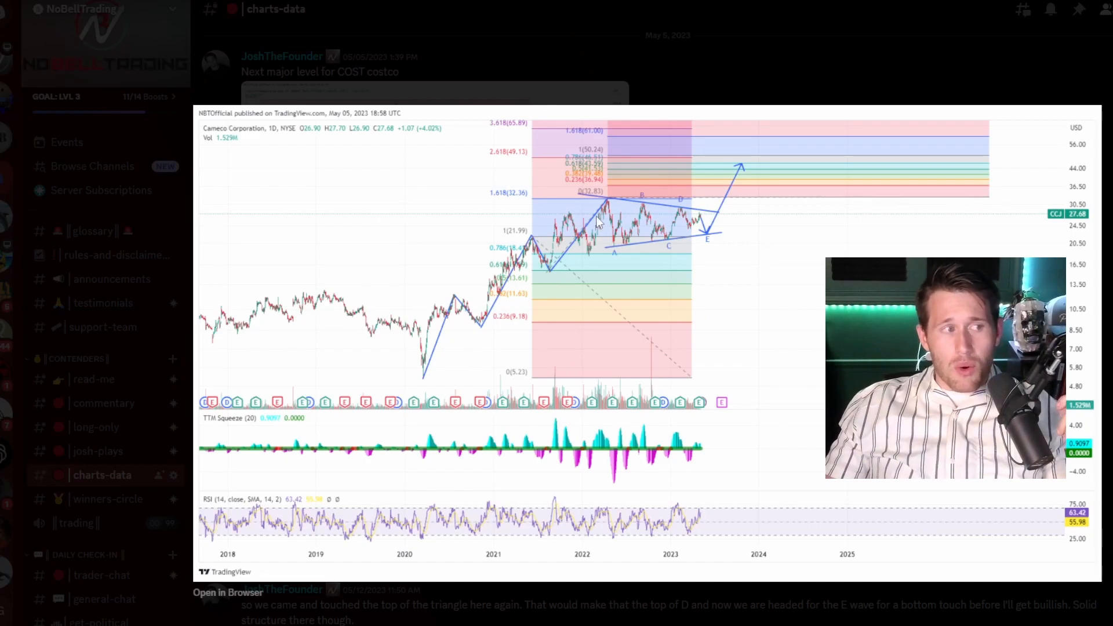
{"action": "mouse_move", "coordinate": [481, 257]}
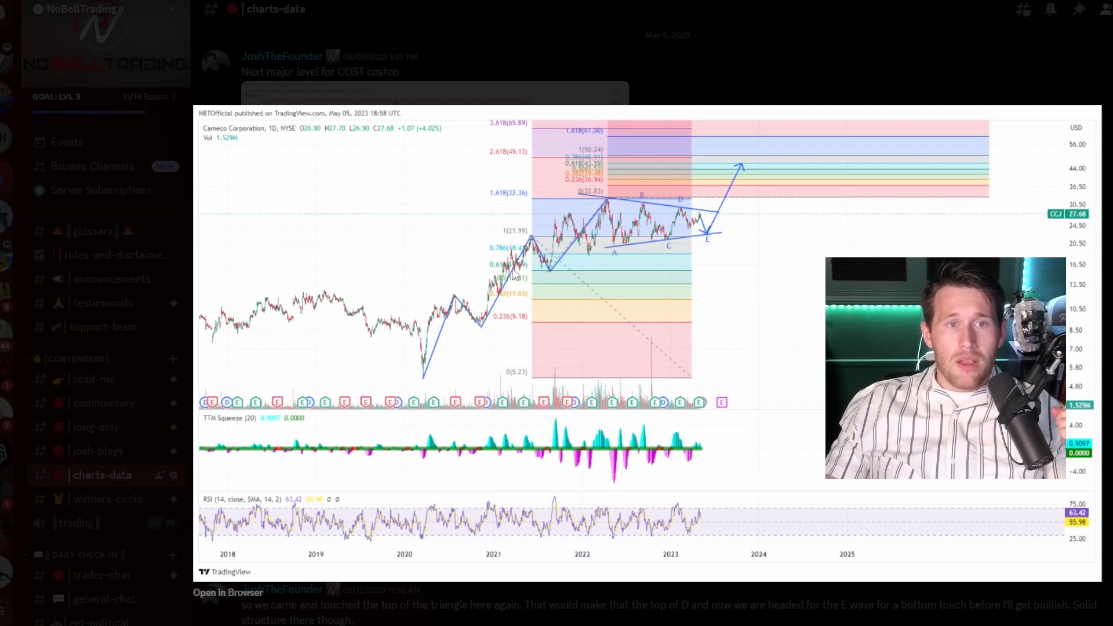
{"action": "mouse_move", "coordinate": [502, 83]}
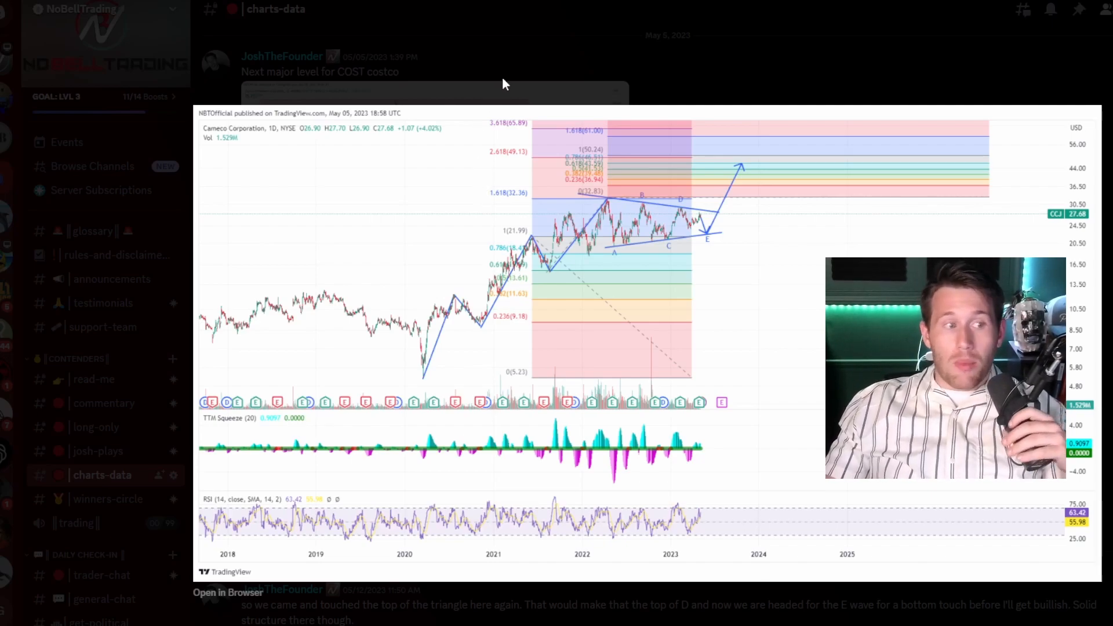
{"action": "mouse_move", "coordinate": [536, 89]}
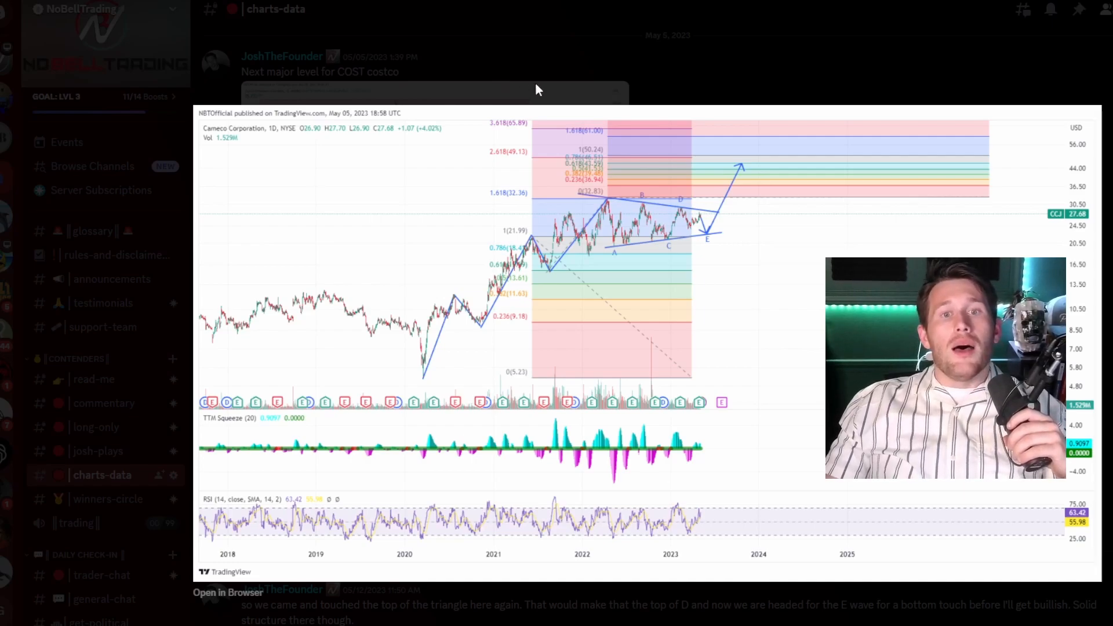
{"action": "mouse_move", "coordinate": [790, 215]}
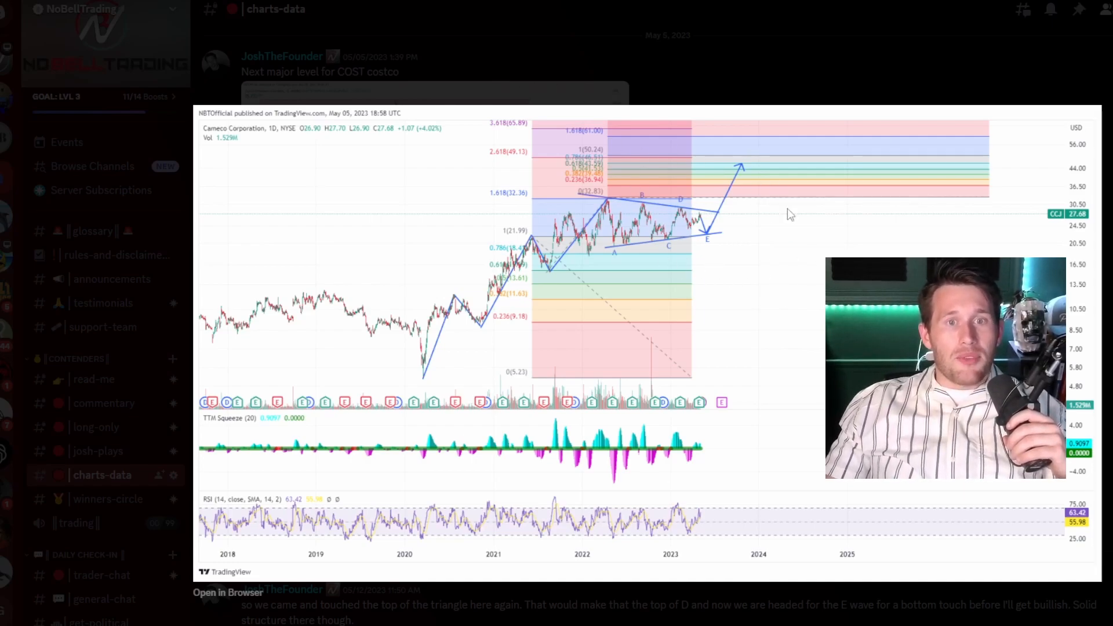
{"action": "mouse_move", "coordinate": [753, 260]}
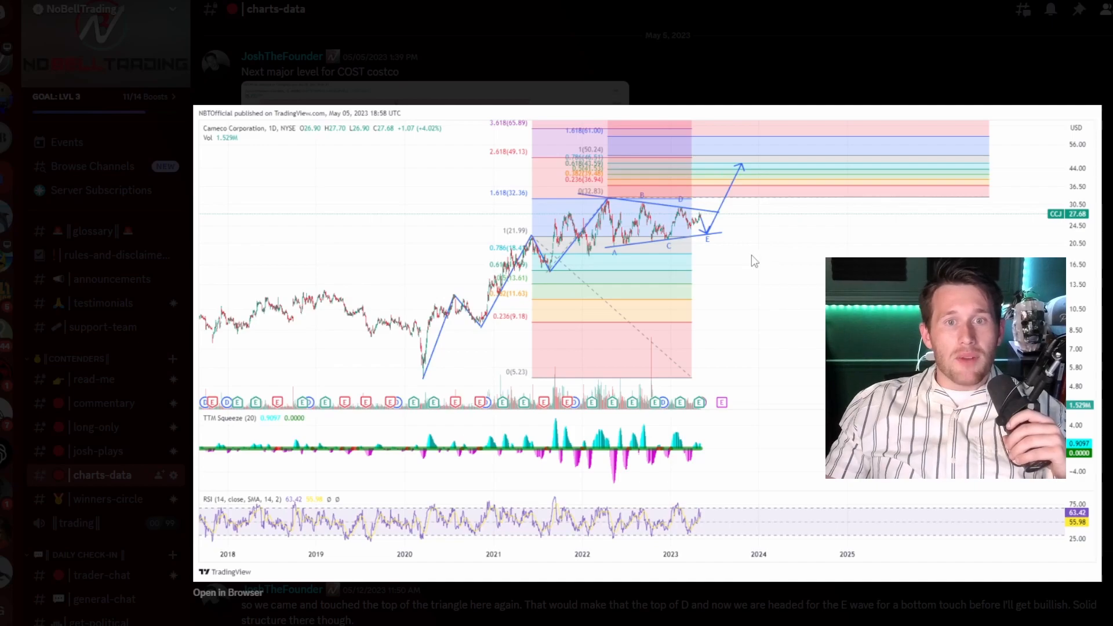
{"action": "mouse_move", "coordinate": [699, 338]}
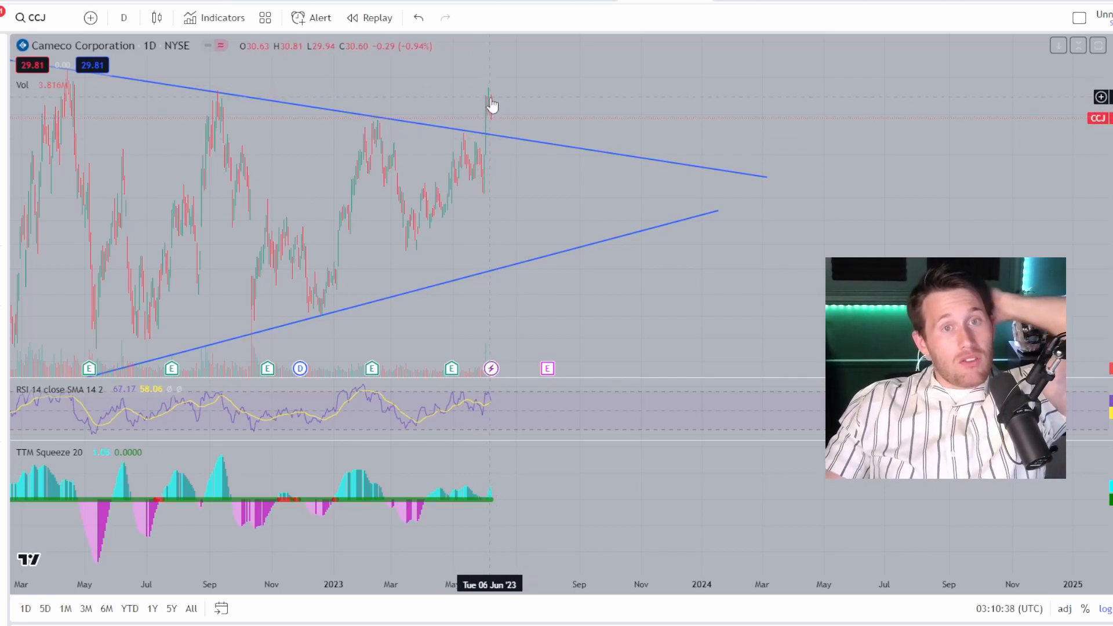
{"action": "mouse_move", "coordinate": [566, 75]}
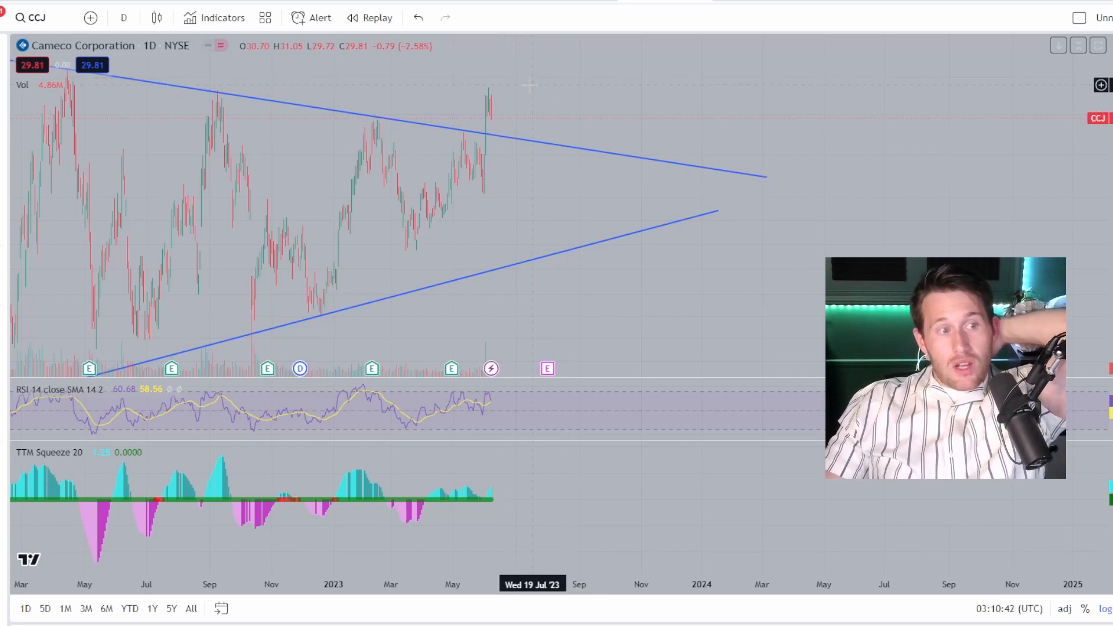
{"action": "mouse_move", "coordinate": [495, 121]}
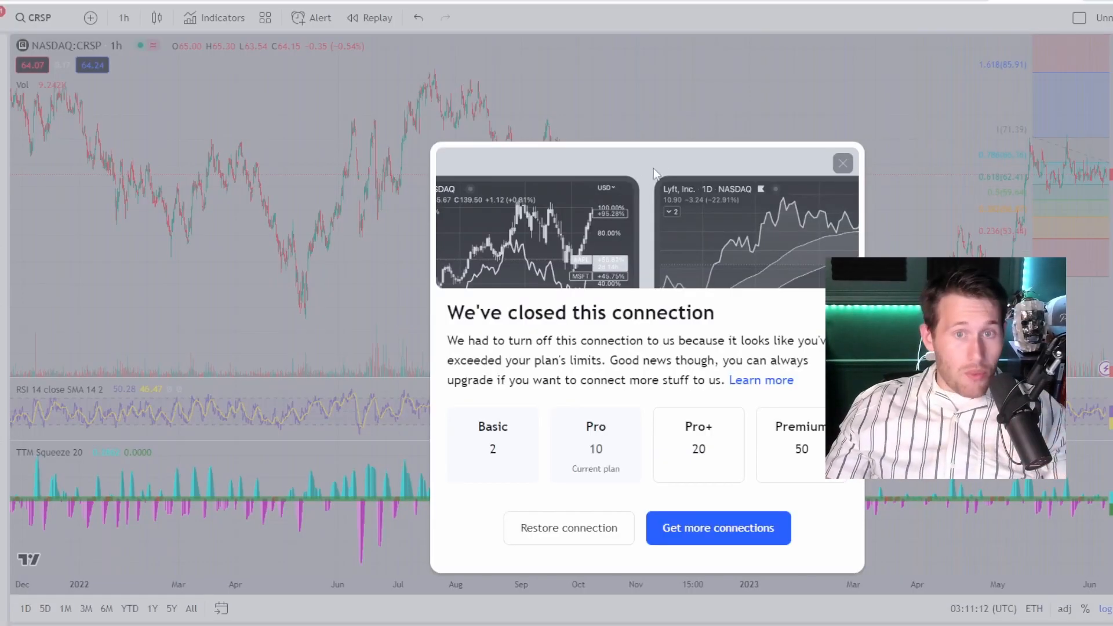
Close the 'We've closed this connection' notice and shift the CRSP hourly chart to earlier history
{"action": "left_click", "coordinate": [842, 163]}
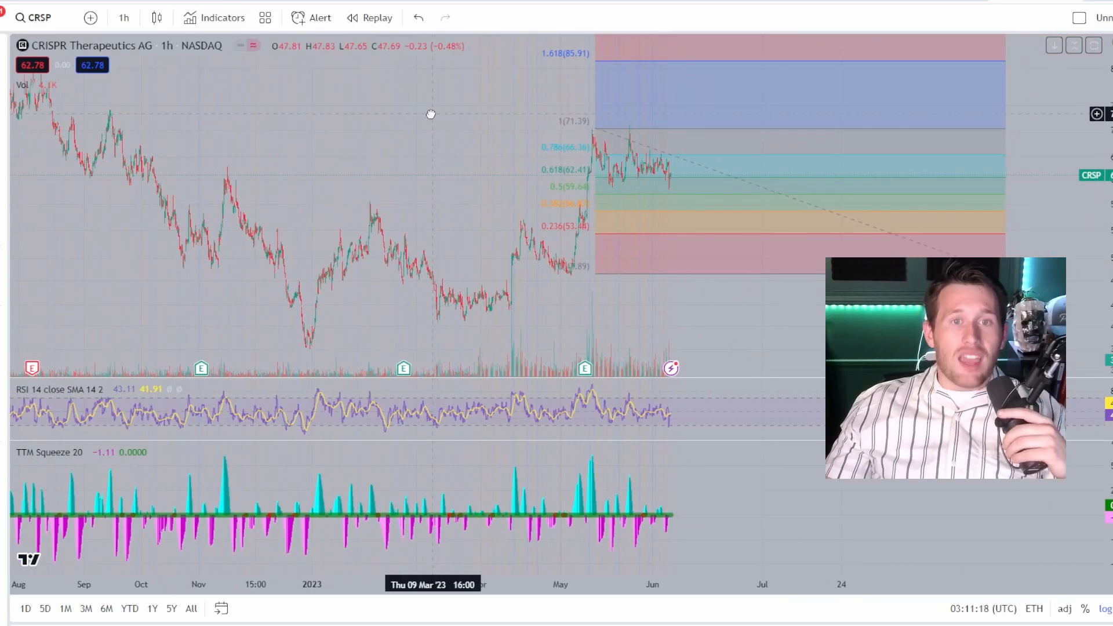
{"action": "left_click_drag", "start_coordinate": [431, 114], "coordinate": [556, 132]}
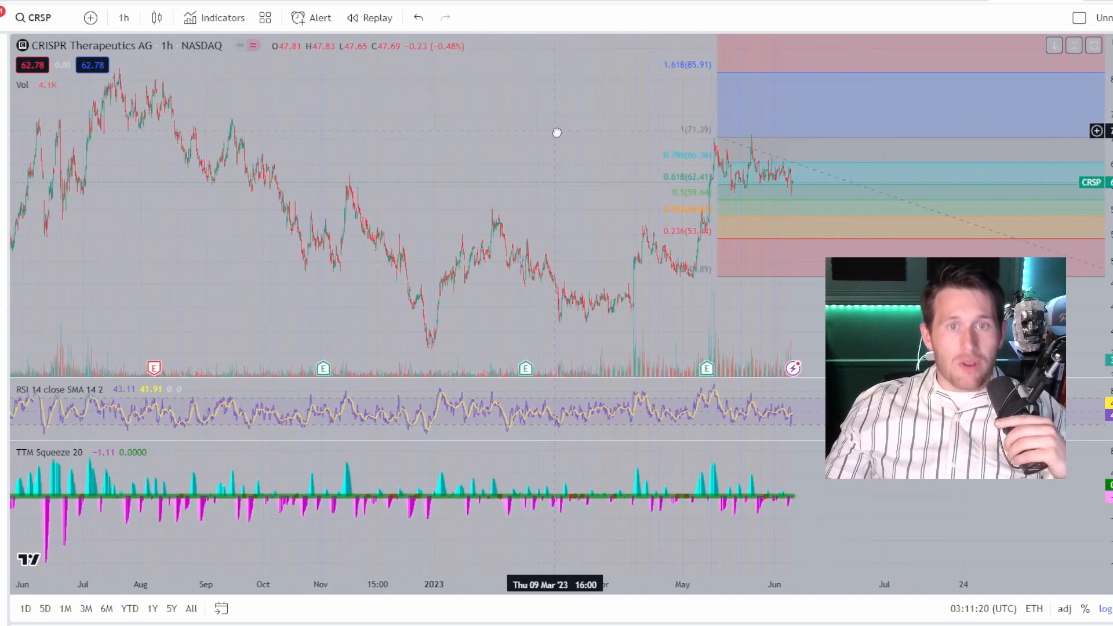